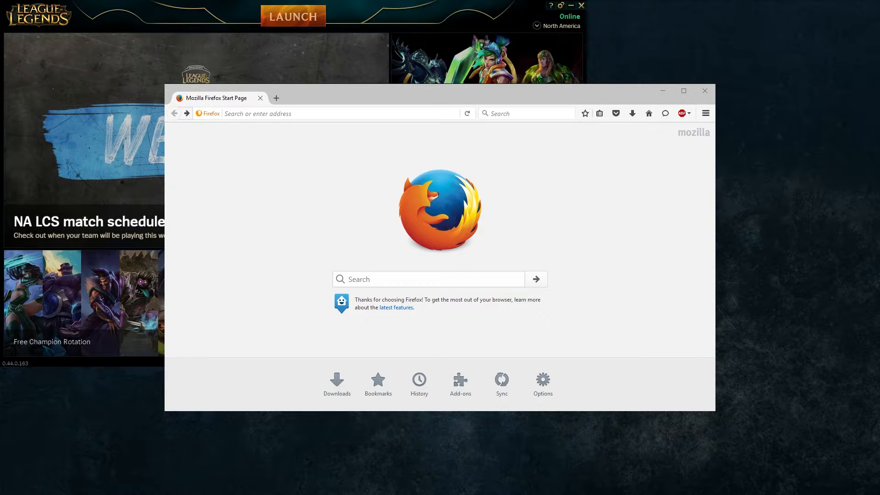
Step: Navigate to the Attaq Online website by entering 'attaq' in the address bar
click(336, 113)
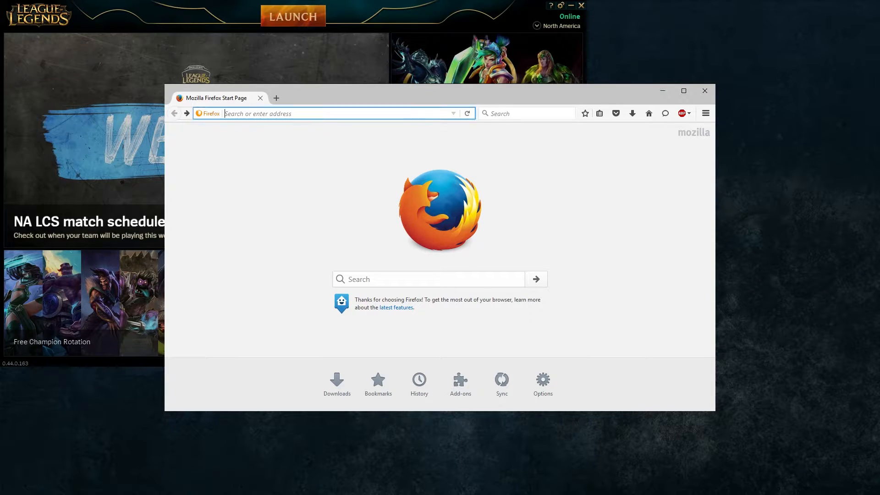
text(attaq)
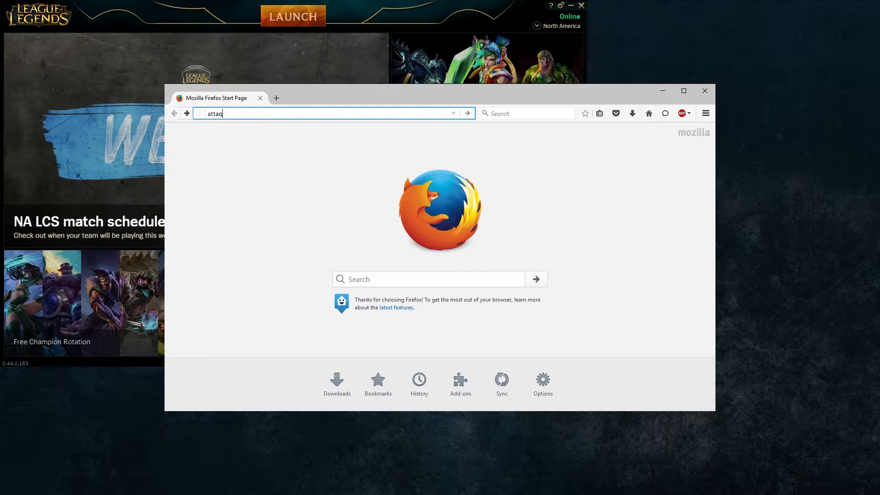
key(Return)
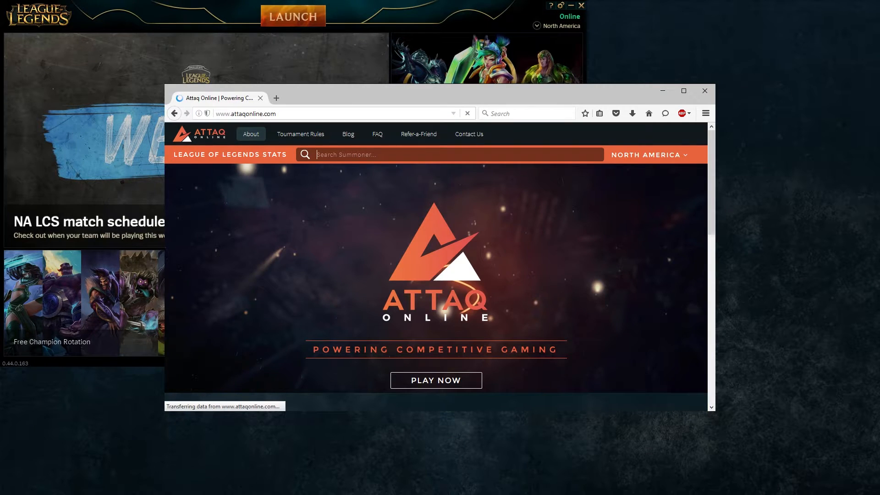
Step: Enter the tournament platform via PLAY NOW and look over the dashboard
click(435, 379)
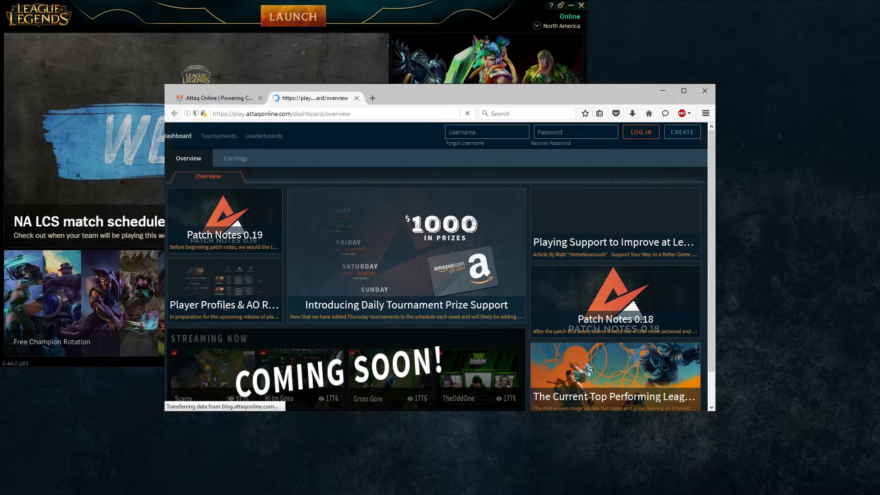
scroll(down, 3)
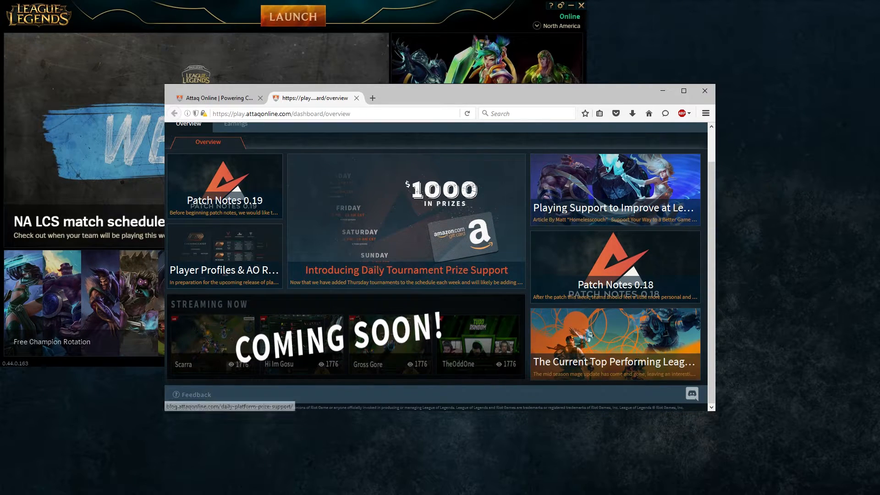
mouse_move(222, 270)
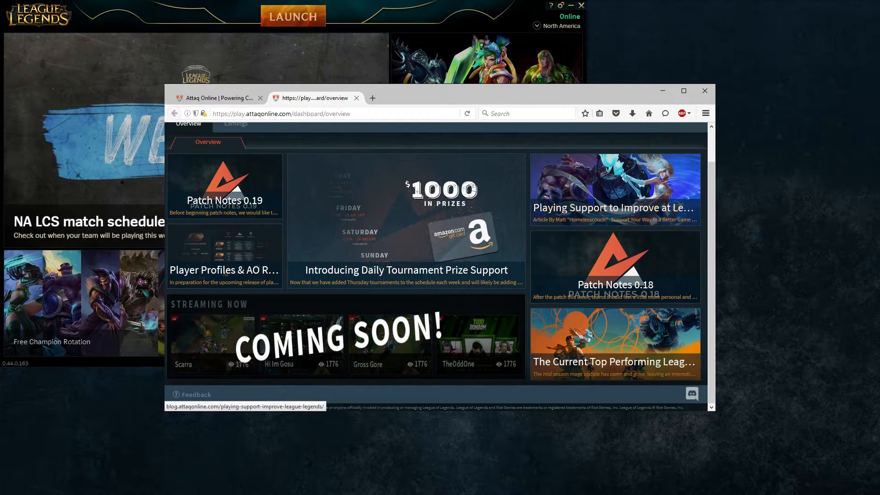
scroll(up, 3)
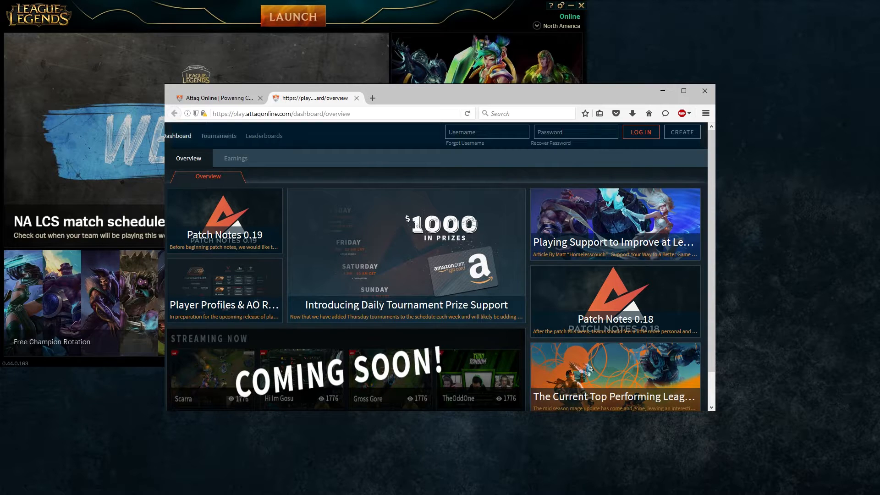
Step: Browse the on-demand tournament queues, past tournament history, and player leaderboards
click(218, 136)
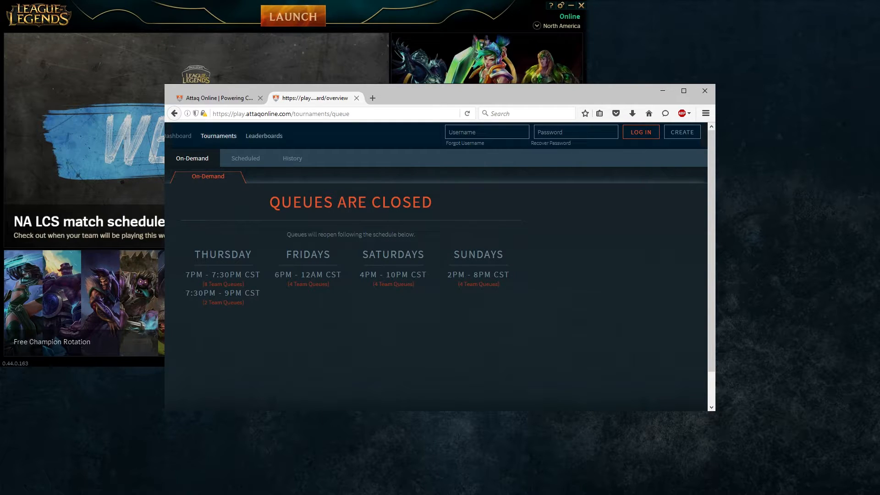
click(291, 158)
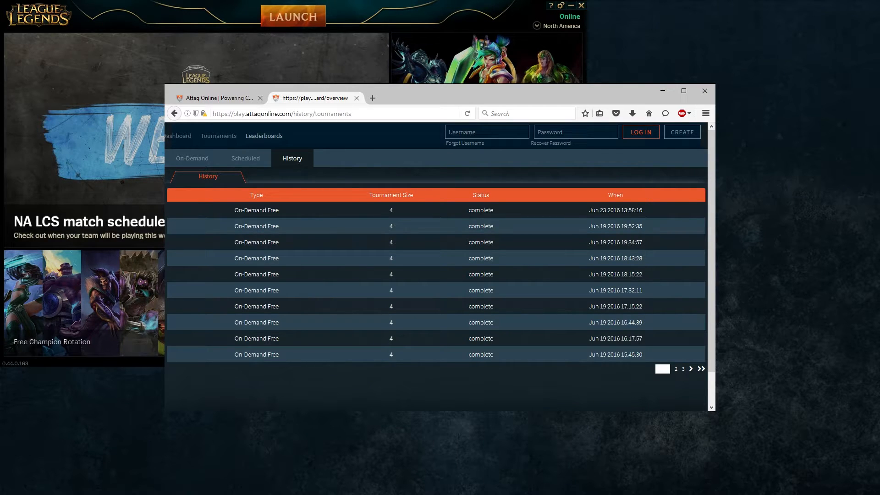
click(264, 136)
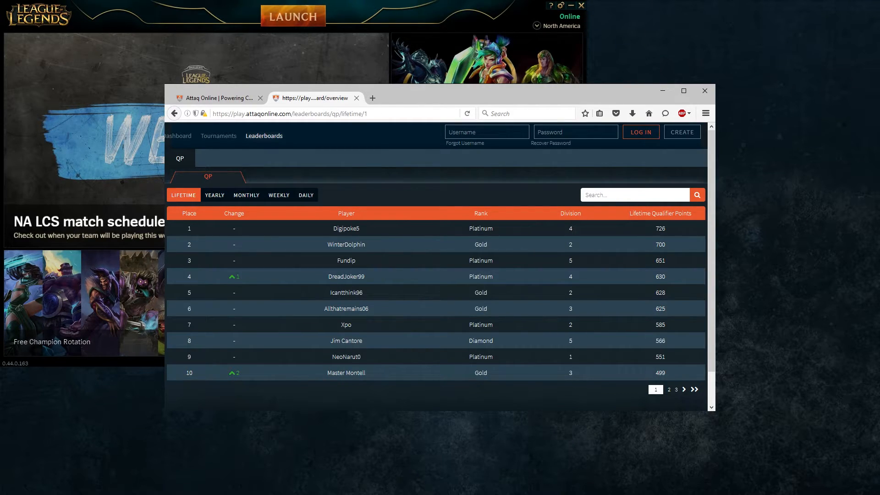
Step: Register a new Attaq Online account via the CREATE form and submit it
click(681, 131)
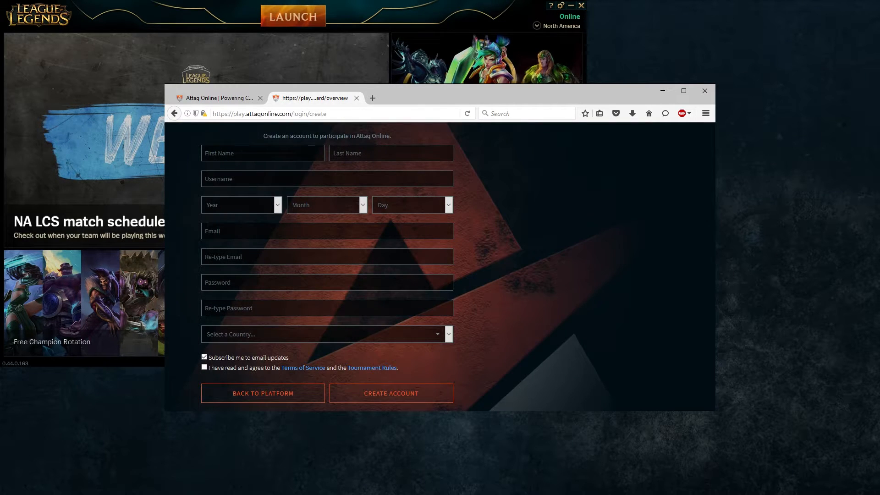
mouse_move(303, 368)
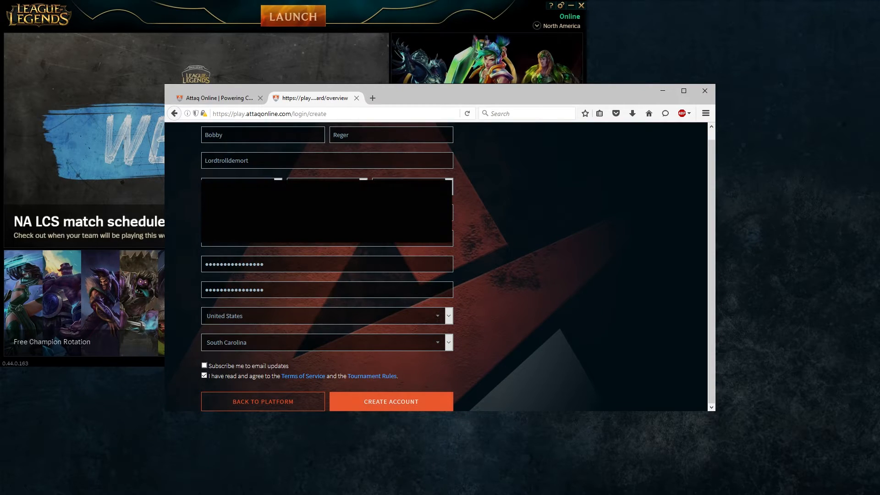
click(390, 401)
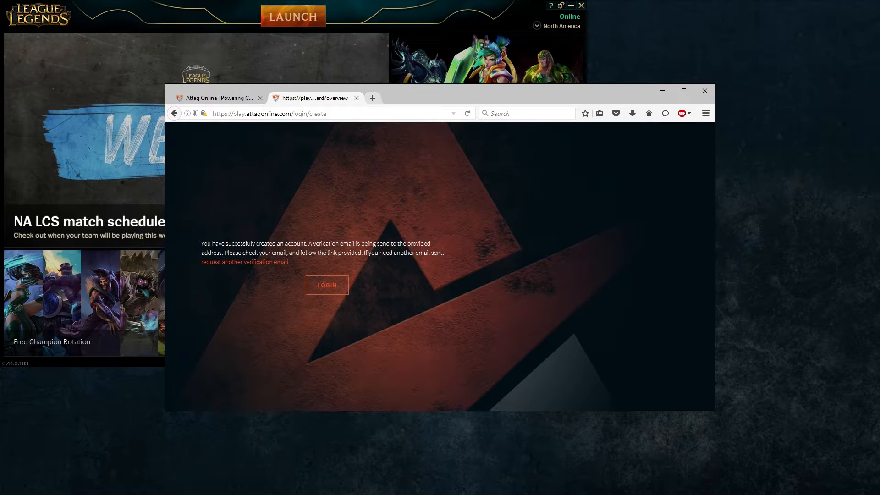
Step: Switch to Gmail and view the Attaq Online welcome email with its confirmation link
click(411, 98)
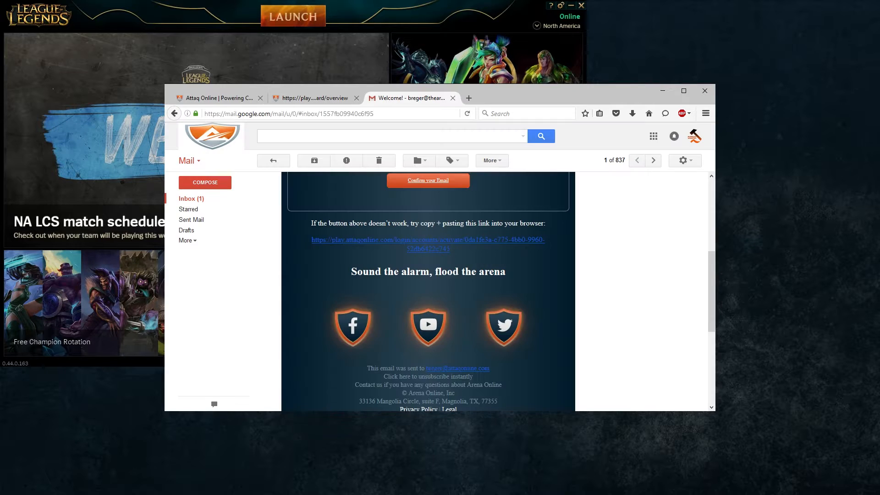
mouse_move(428, 243)
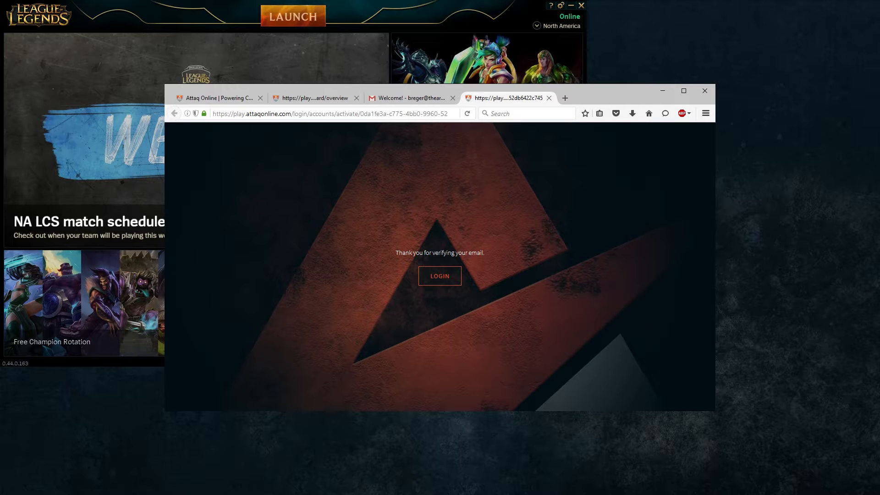
mouse_move(439, 276)
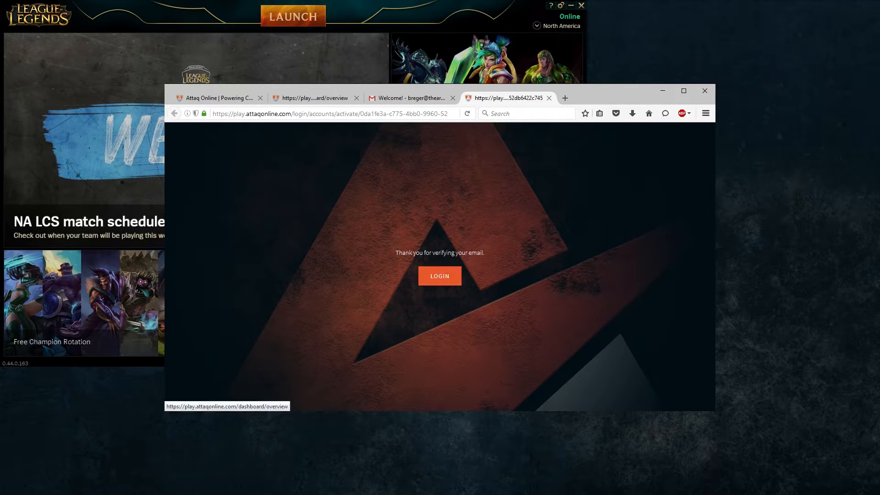
Step: Log in to Attaq Online as 'lordtrolldemort' after verifying the email
click(439, 276)
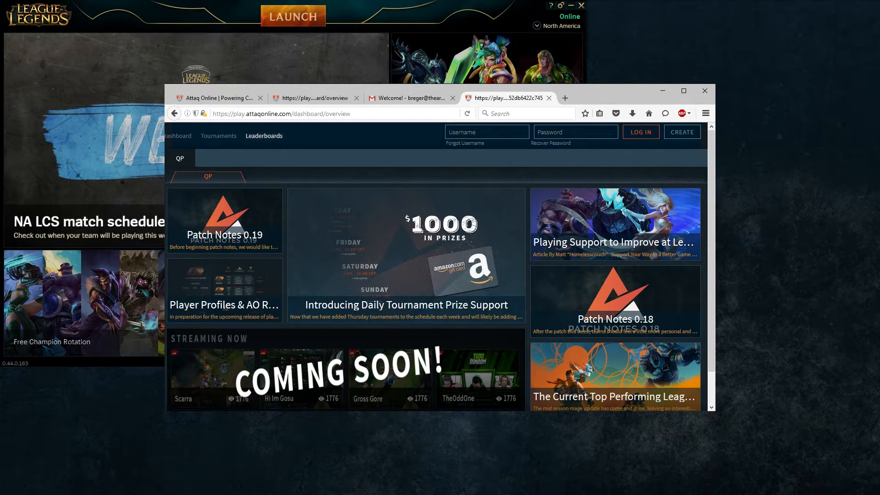
text(lordt)
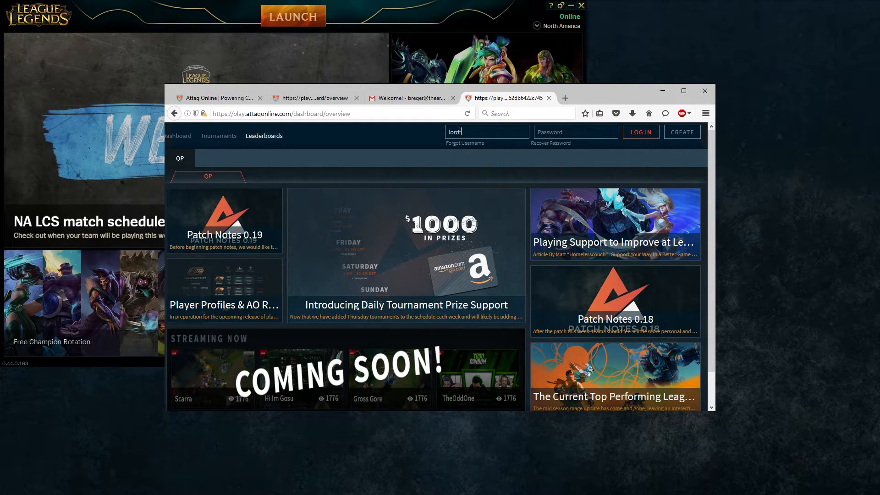
text(rolldemort)
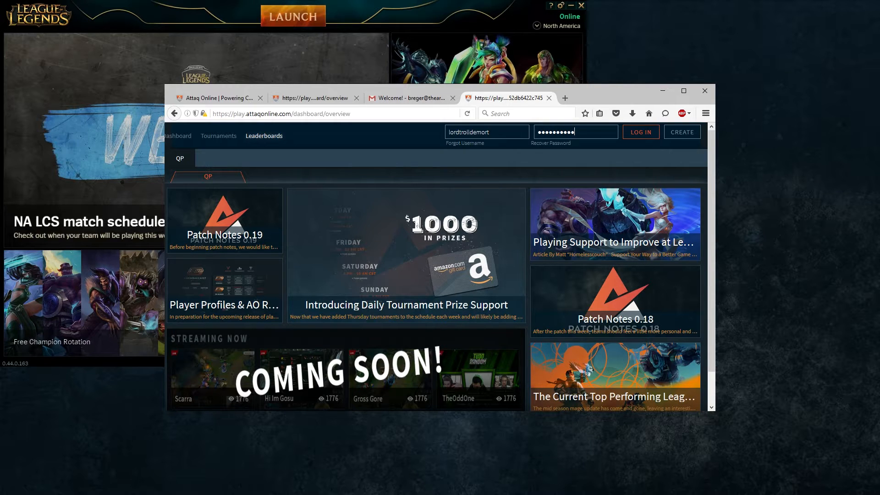
click(641, 131)
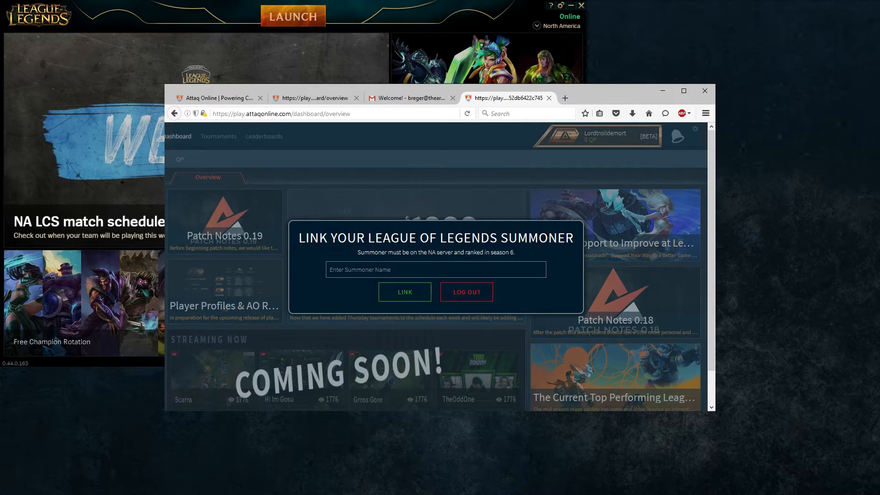
Step: Submit the summoner name 'lordtrolld' for League of Legends account linking
click(435, 269)
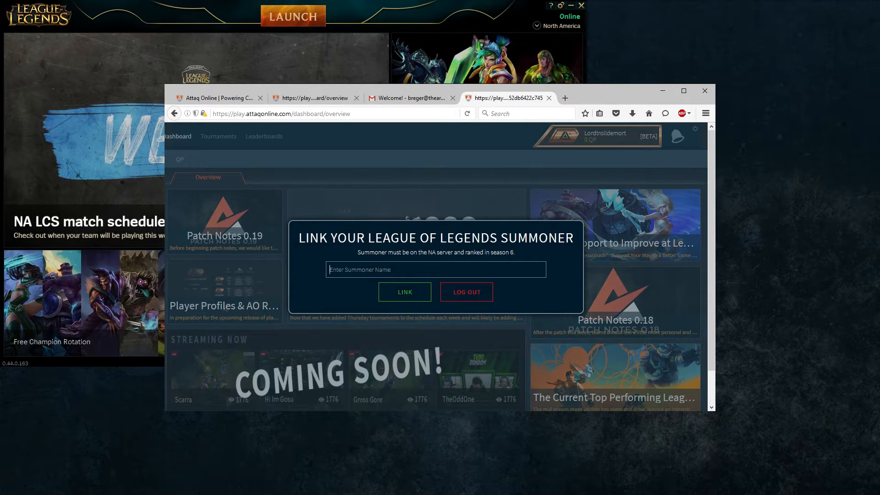
text(lordtrolld)
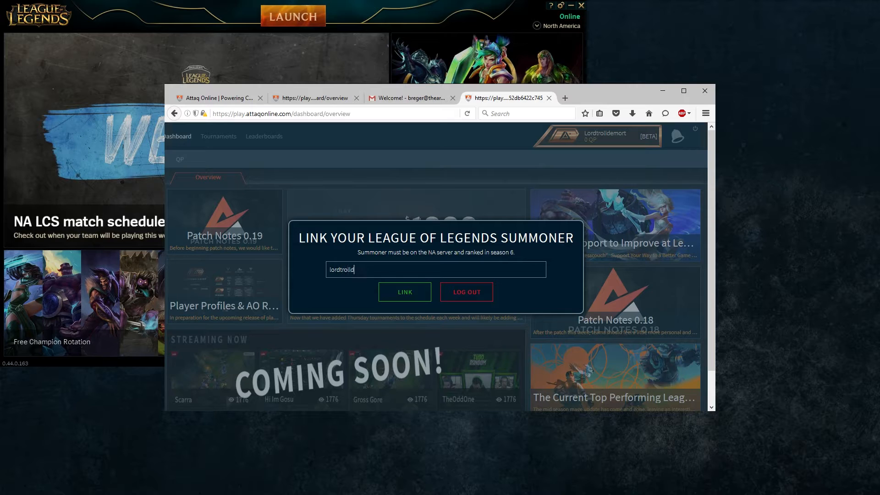
click(404, 292)
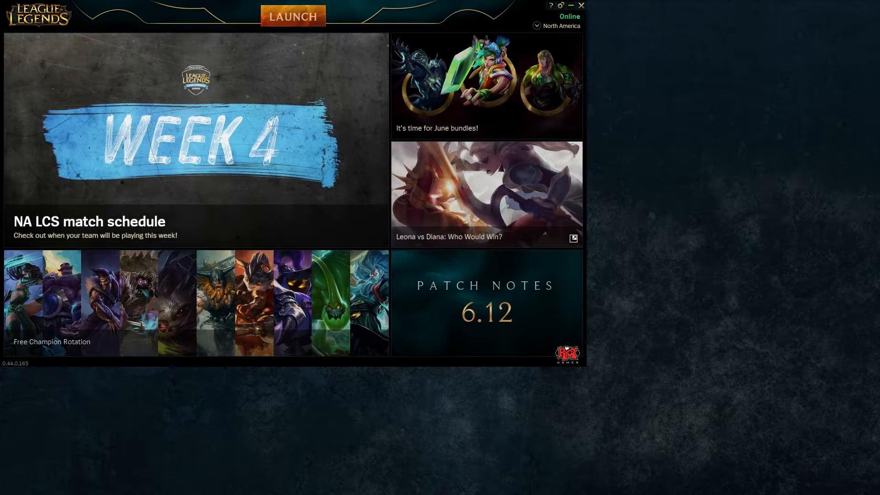
click(292, 16)
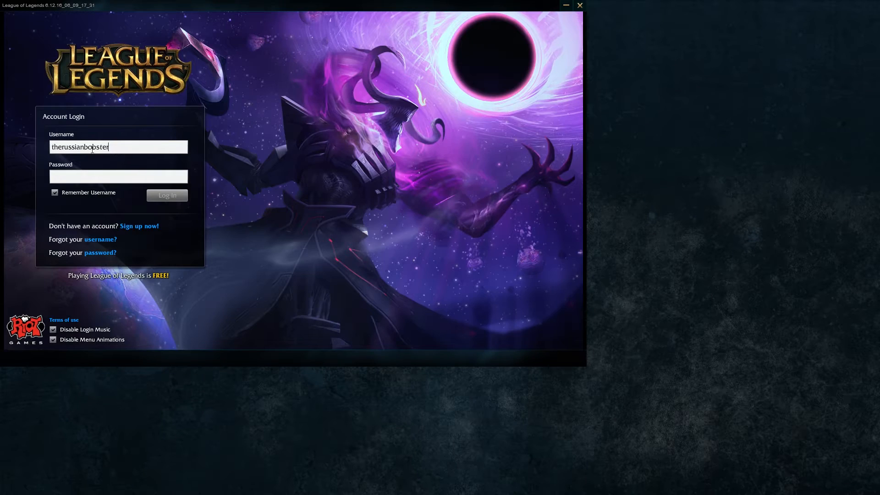
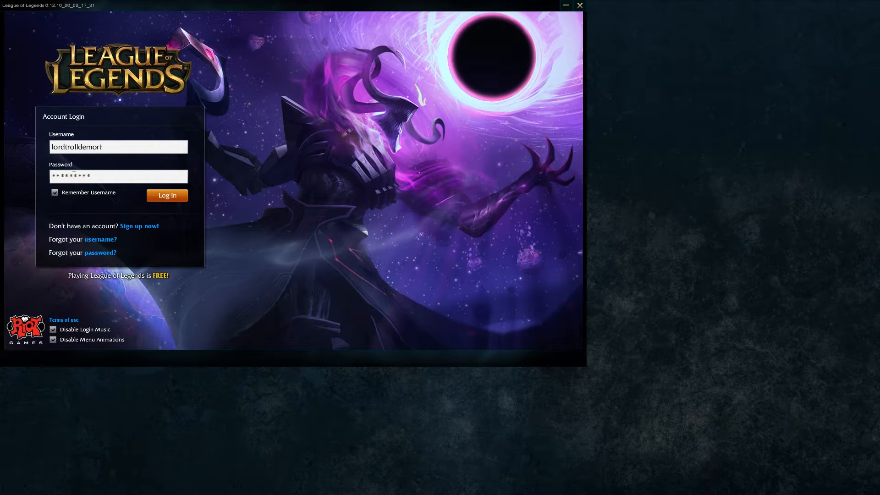
click(166, 196)
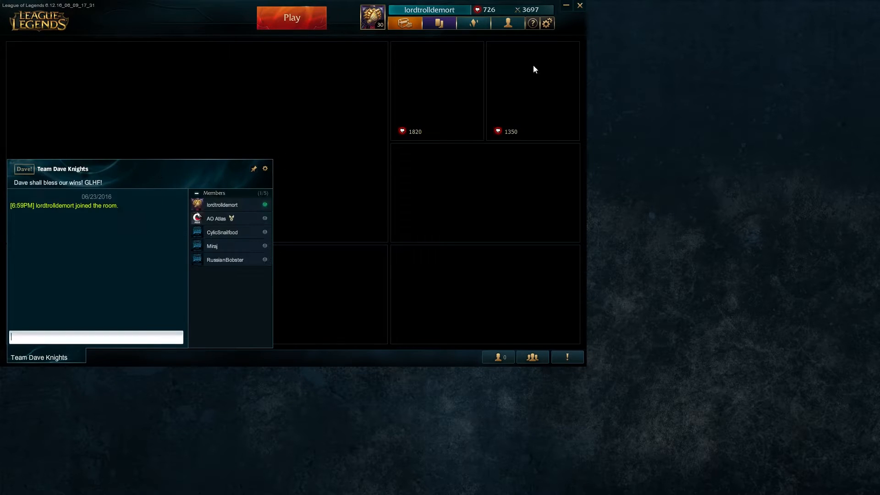
click(508, 23)
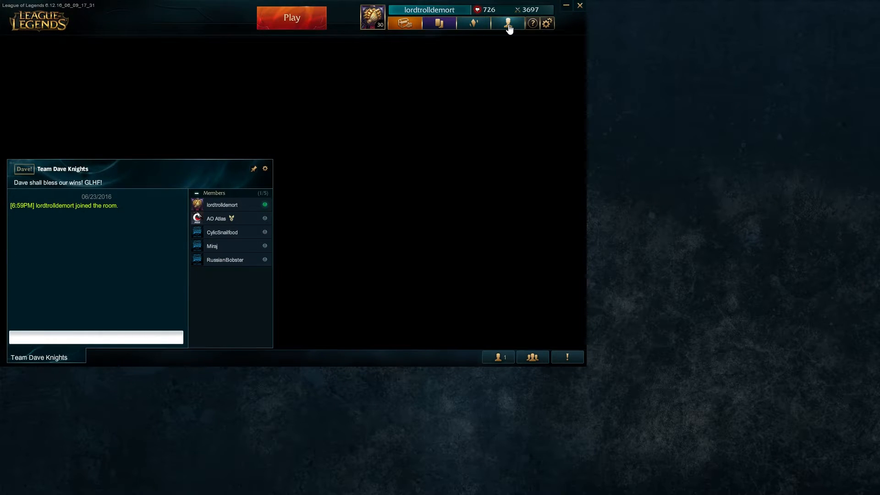
click(507, 23)
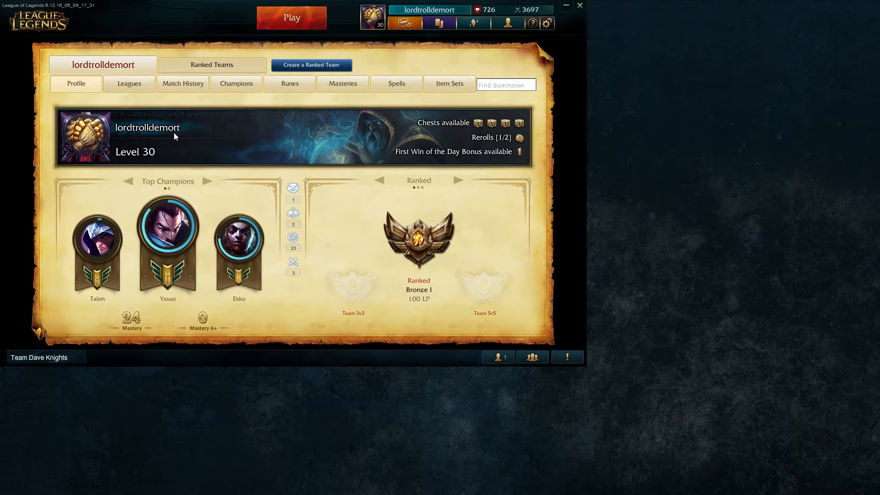
click(289, 83)
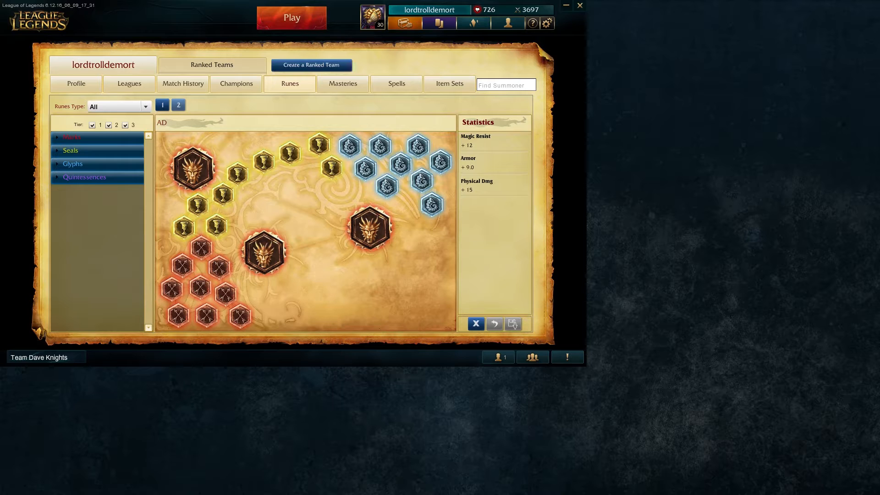
double_click(162, 122)
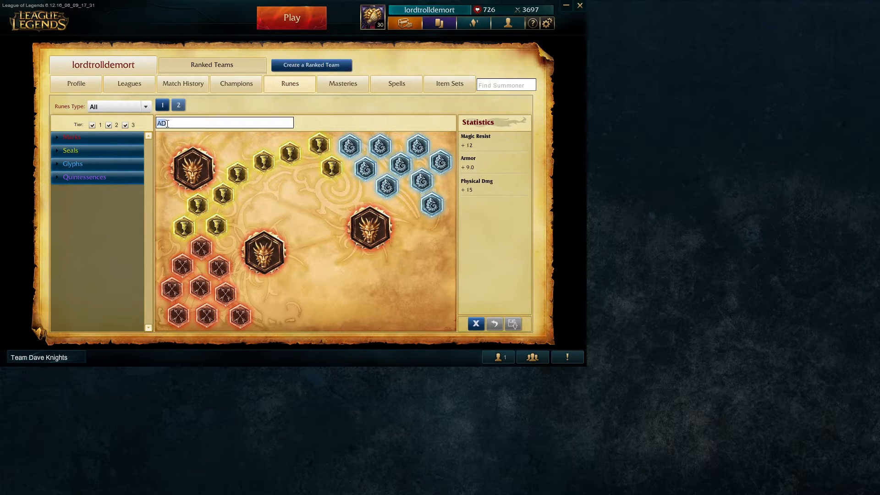
text(5405C9*)
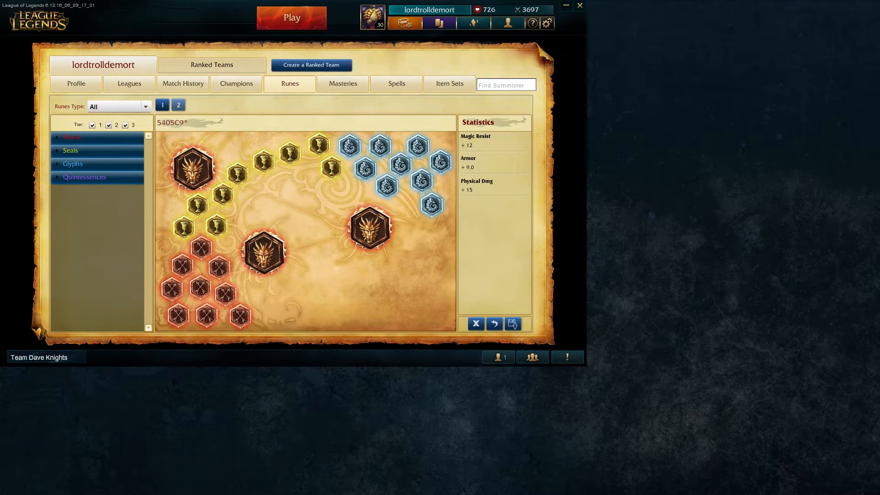
mouse_move(286, 109)
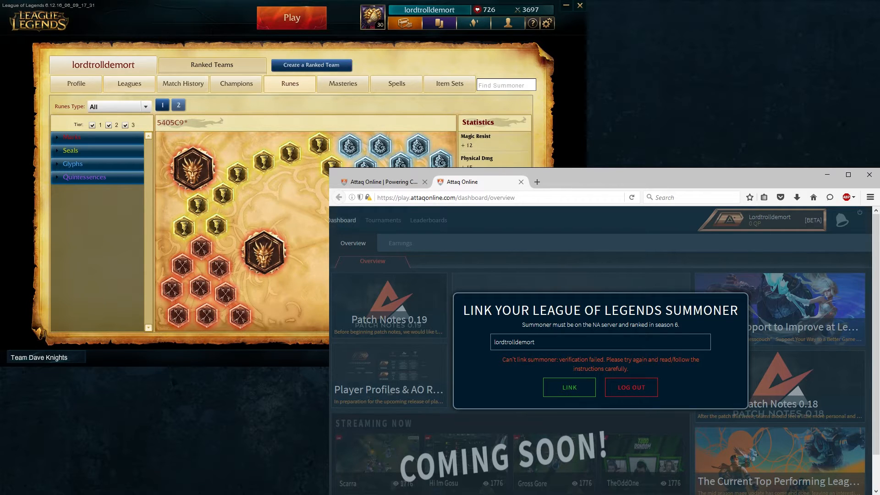
Step: Save the rune page changes and confirm the first page now reads 5405C9
click(128, 84)
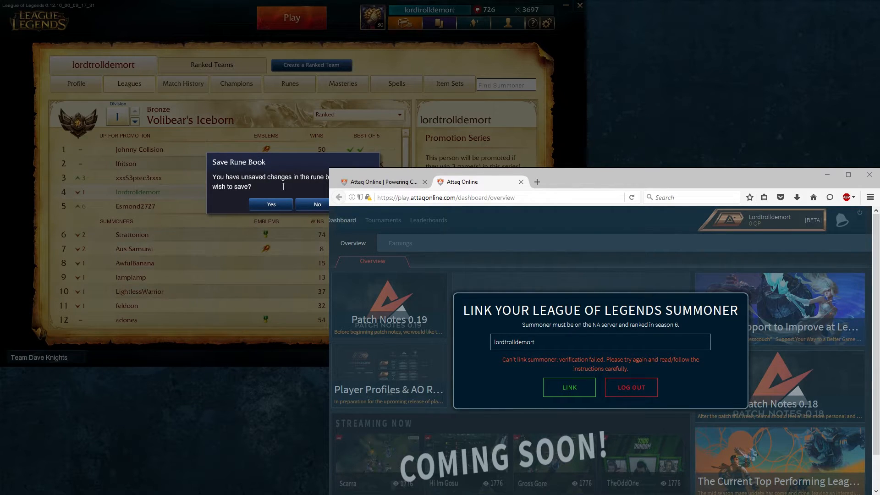
click(317, 203)
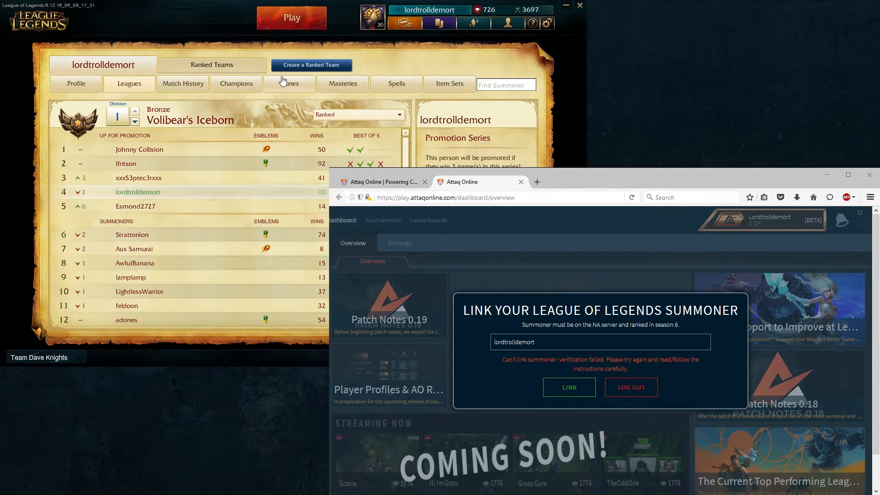
click(290, 84)
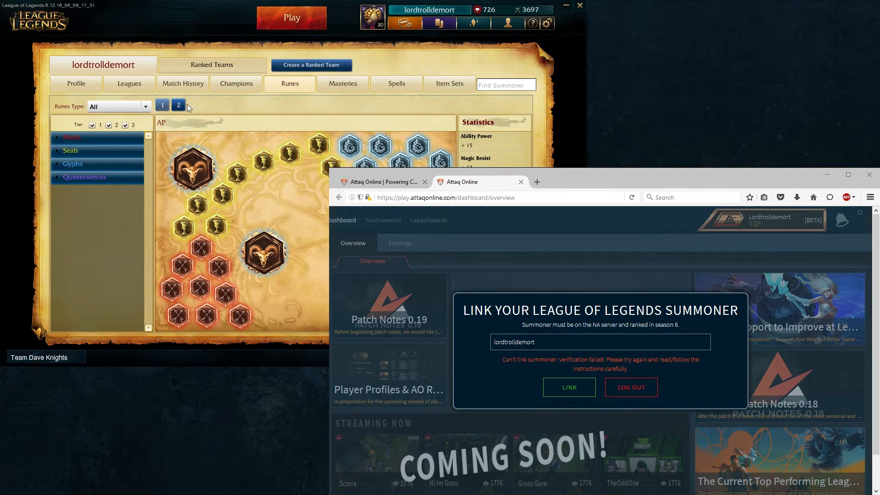
click(178, 104)
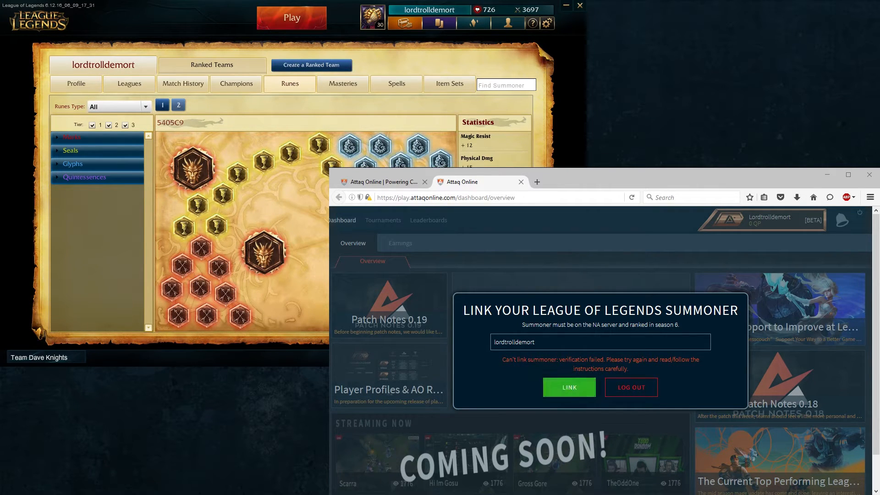
Step: Link and verify the summoner on Attaq Online, then acknowledge the success message
click(569, 387)
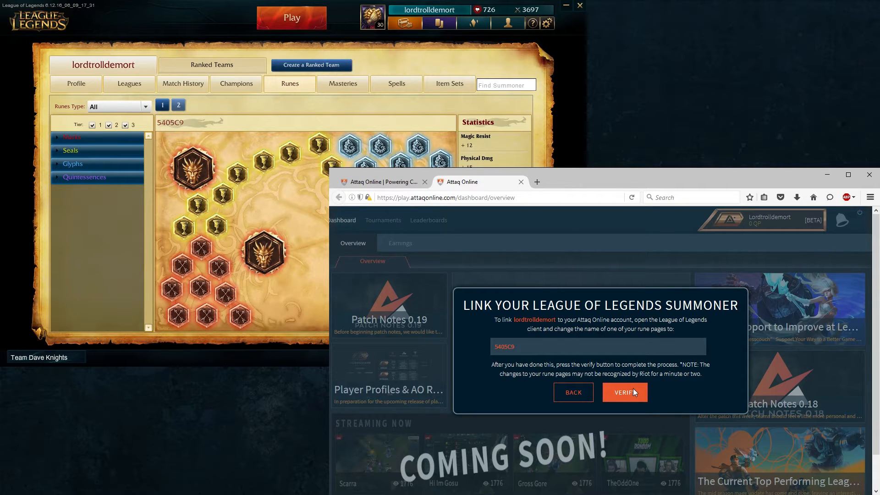
click(625, 391)
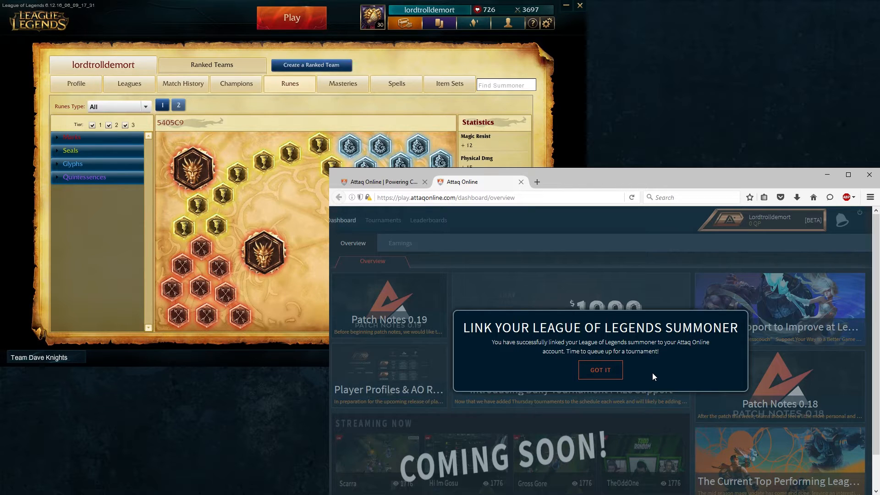
mouse_move(585, 344)
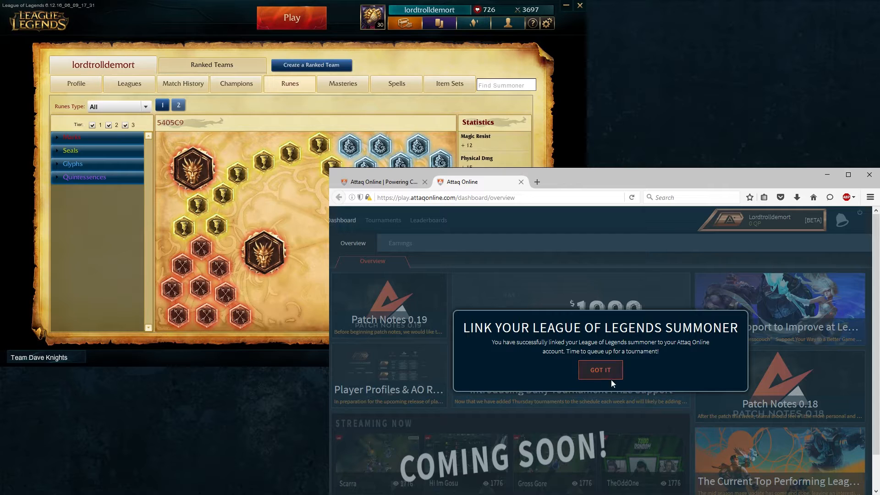
click(599, 370)
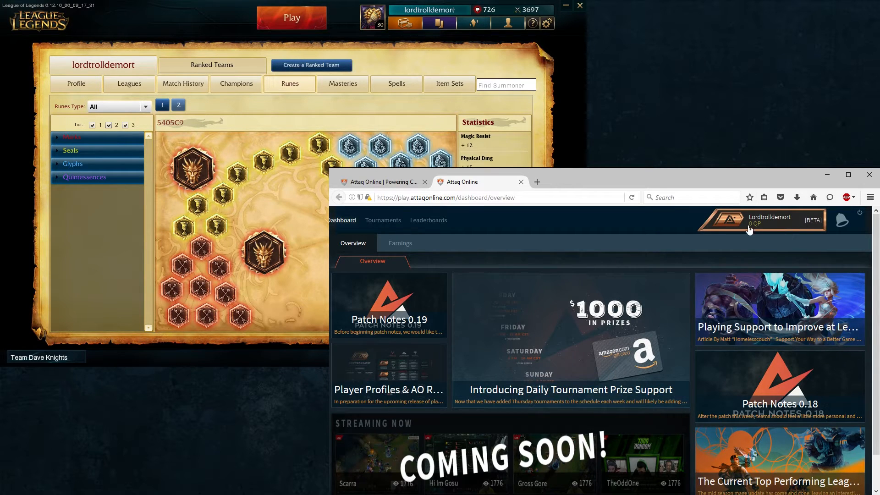
mouse_move(352, 279)
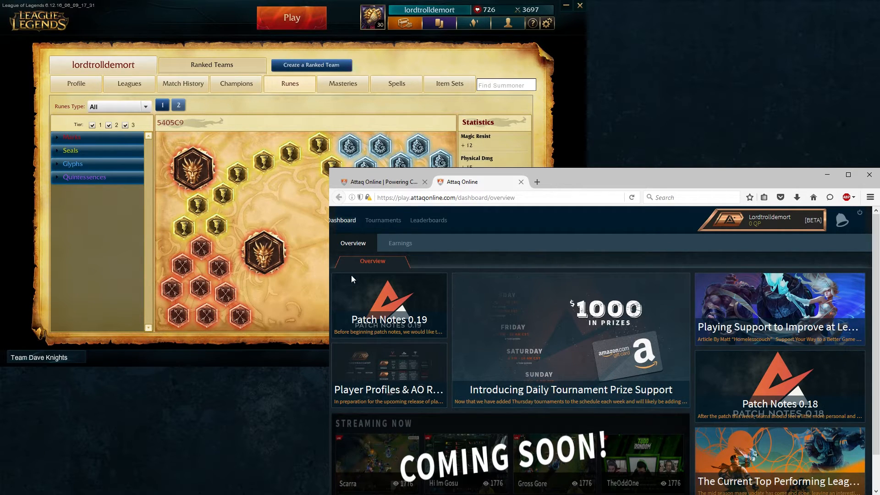
mouse_move(759, 227)
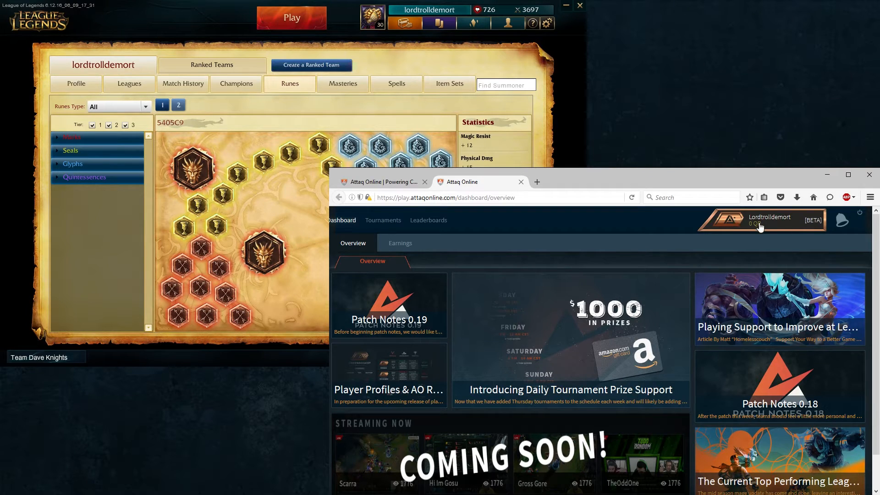
mouse_move(521, 256)
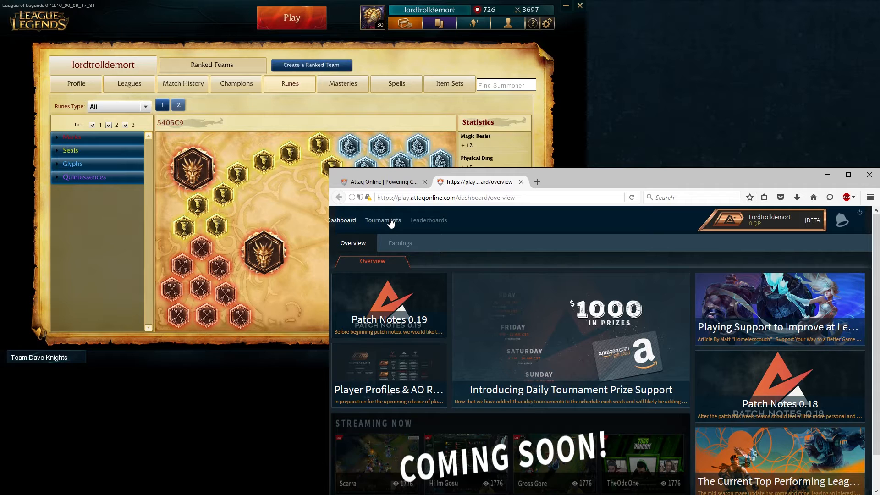
Step: View the on-demand tournaments list with the free 5v5 2 TEAM tournament
click(383, 220)
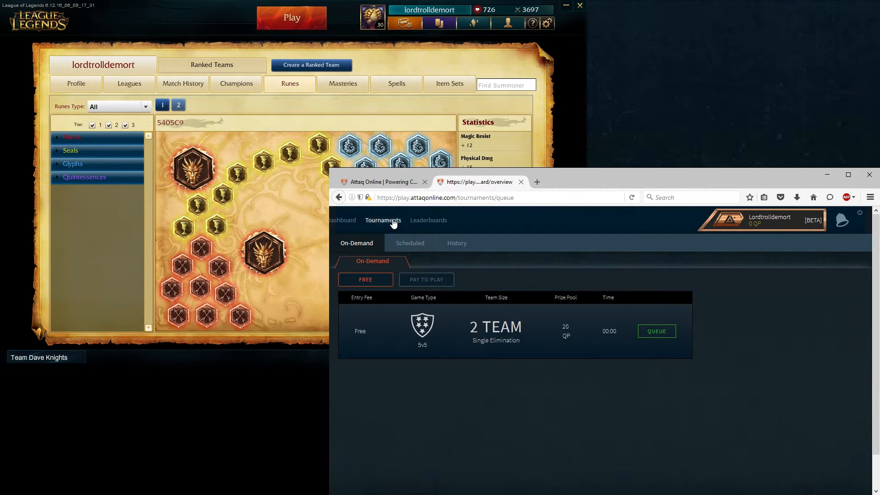
mouse_move(574, 283)
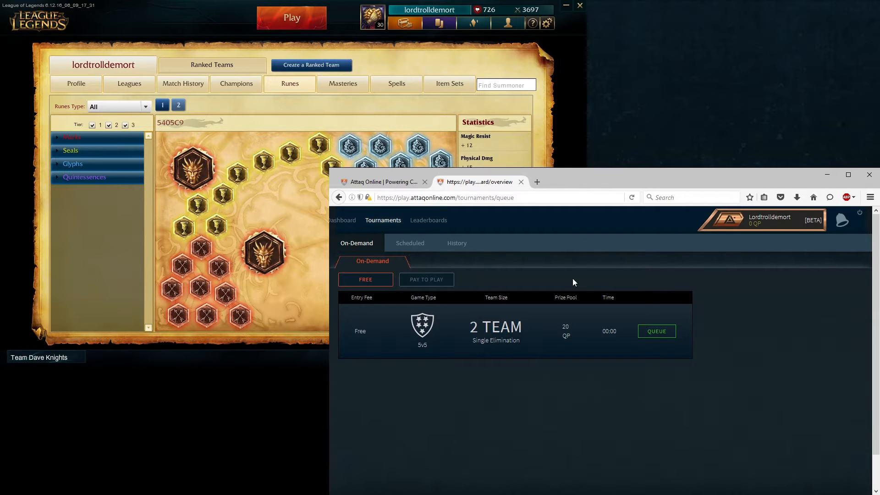
mouse_move(589, 274)
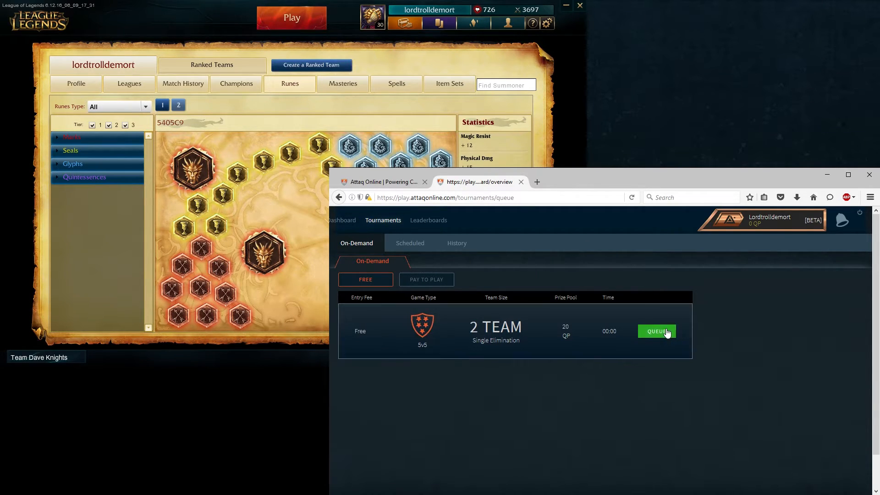
Step: Join the queue for the free 2 TEAM single-elimination tournament
click(656, 331)
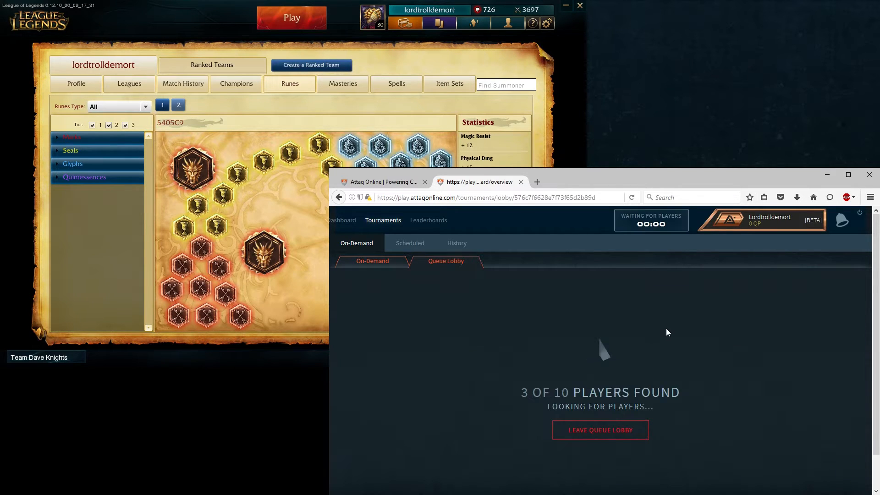
mouse_move(790, 418)
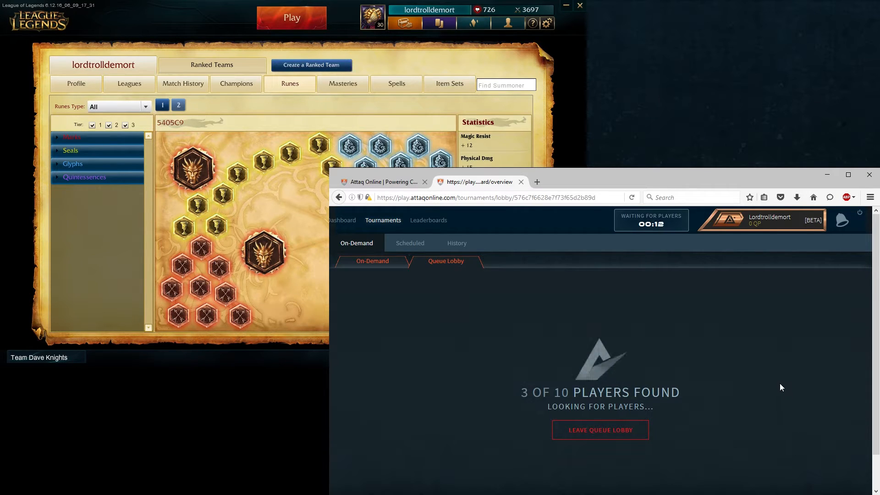
mouse_move(523, 340)
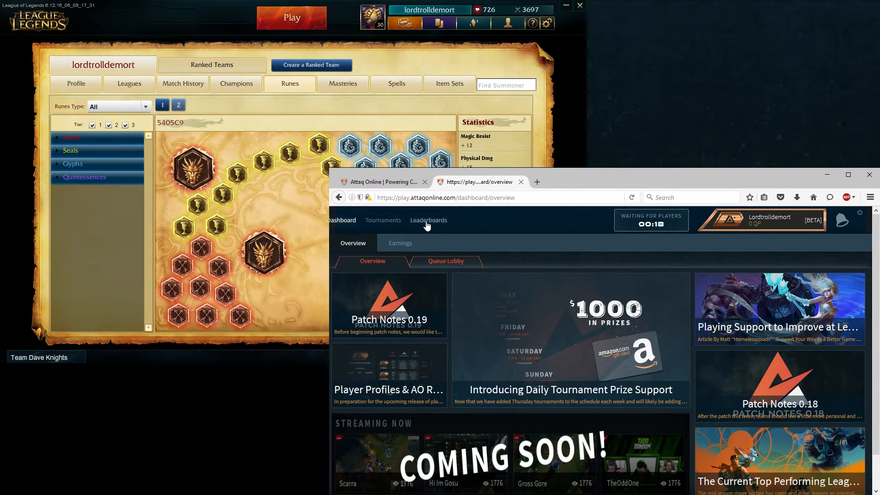
Step: View the qualifier points leaderboard, then return to tournaments and show past tournament history
click(428, 220)
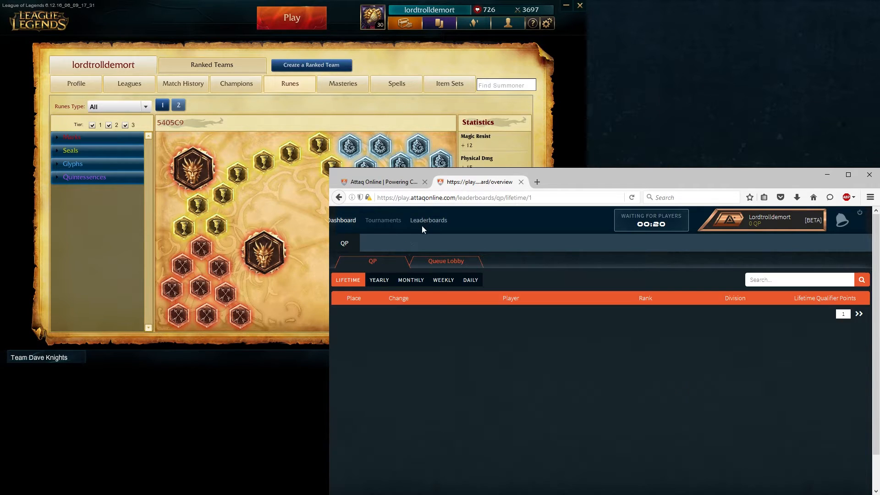
click(428, 220)
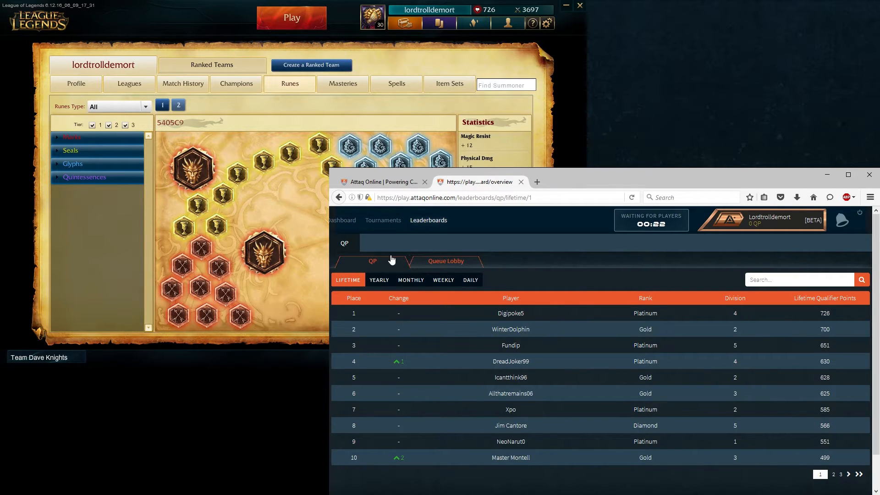
click(383, 219)
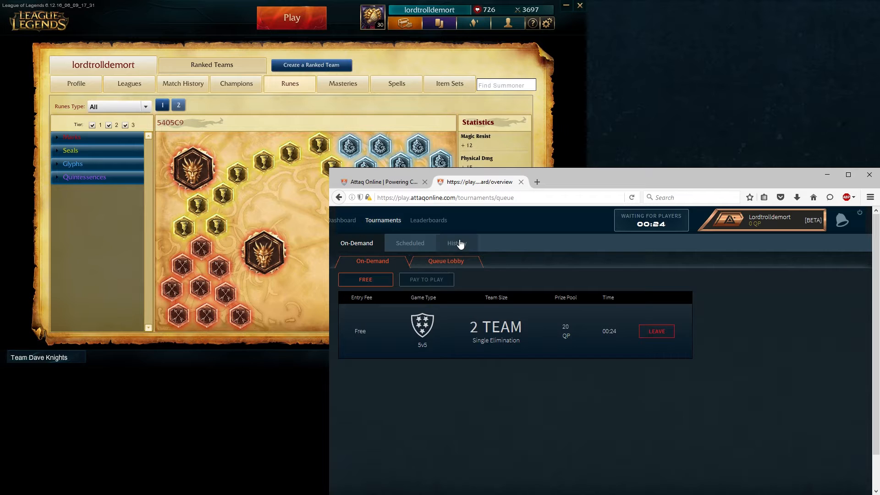
click(457, 242)
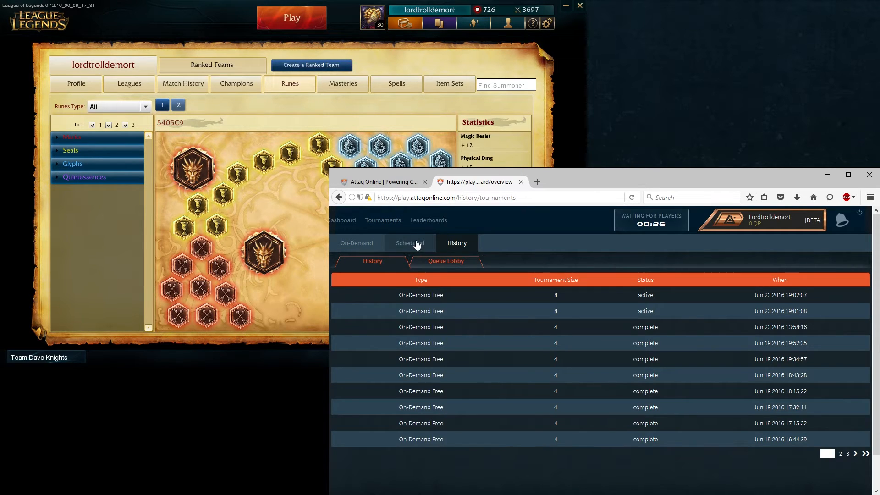
mouse_move(768, 431)
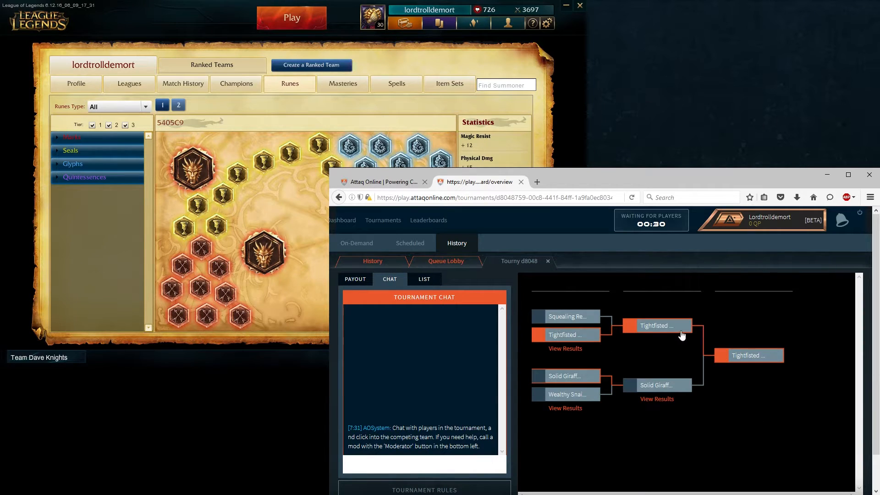
mouse_move(645, 337)
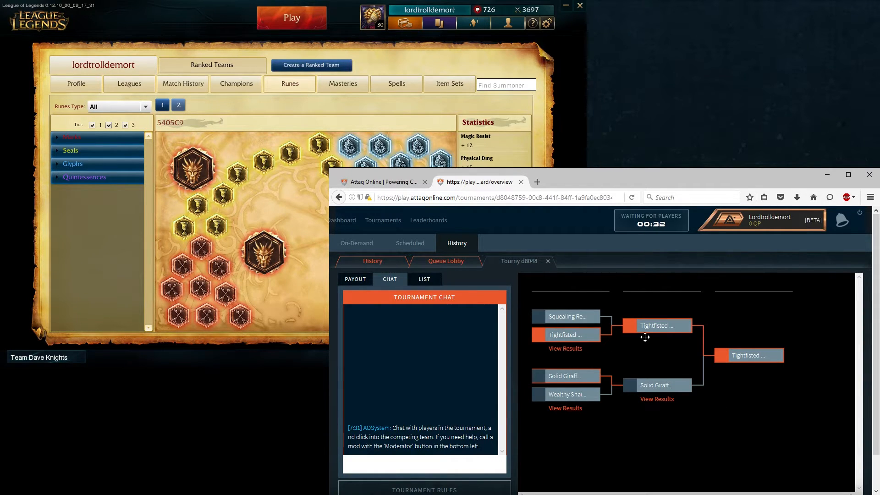
mouse_move(757, 361)
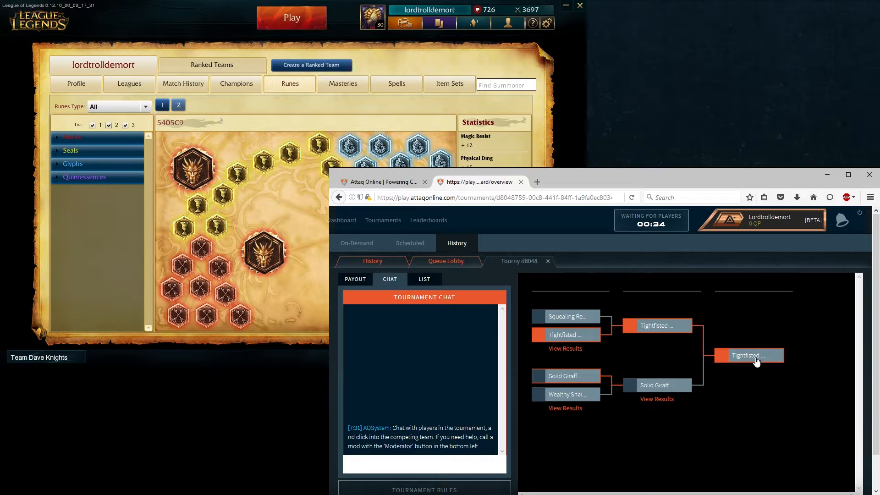
Step: Open the winning Tightfisted Lyrebirdz team's five-player roster from the bracket
click(748, 355)
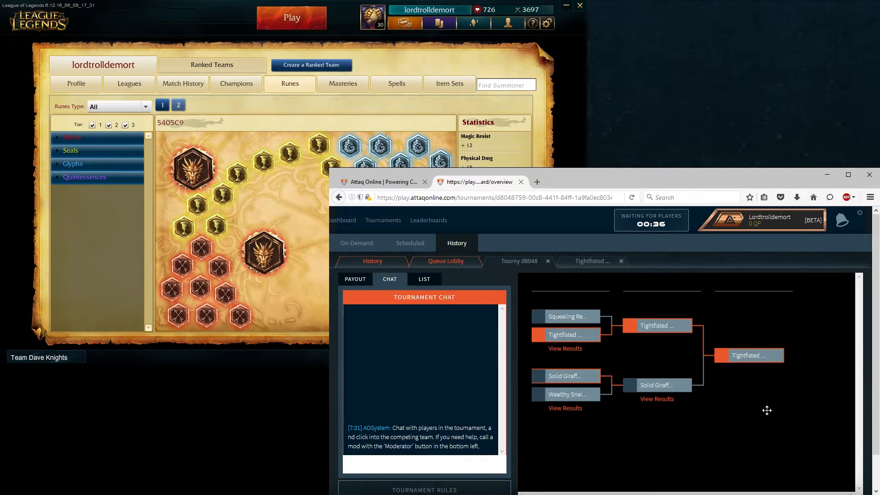
click(747, 355)
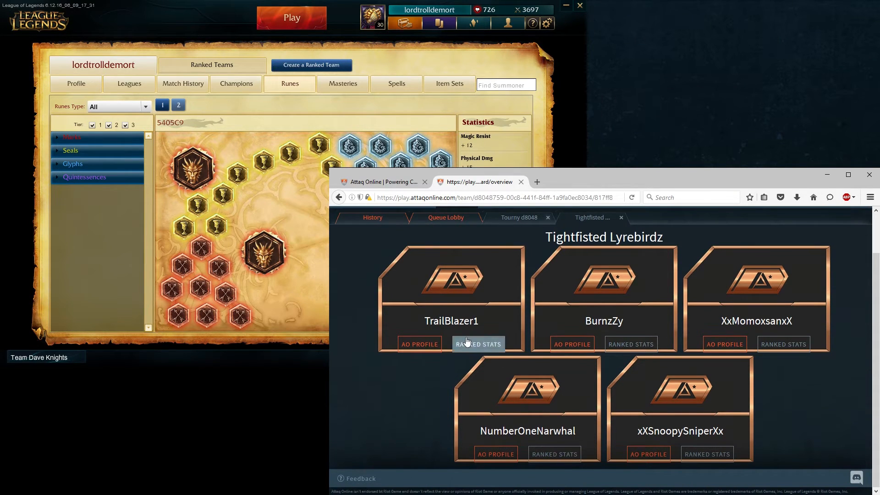
Step: Review BurnzZy's ranked stats filtered to Middle and ADC roles, then close the stats page
scroll(up, 3)
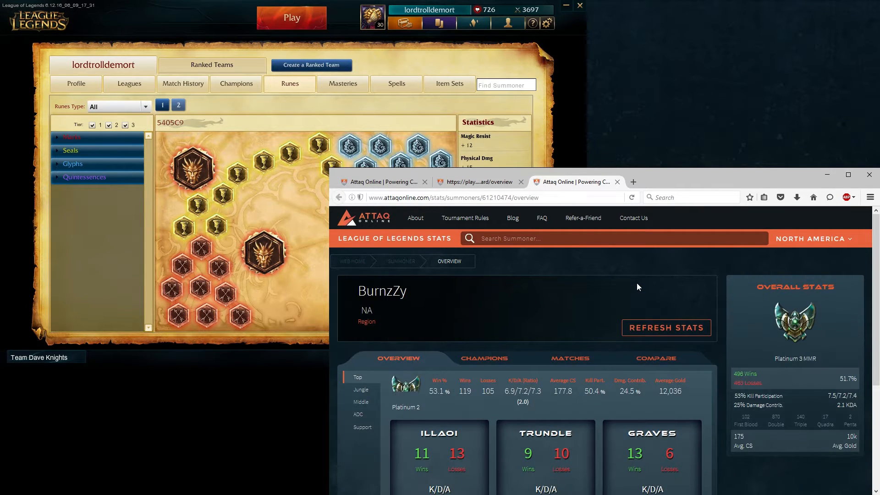
scroll(down, 3)
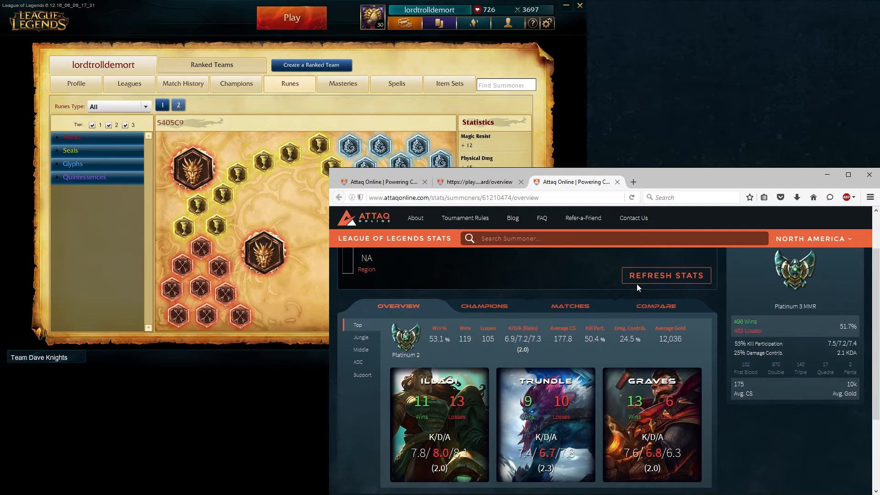
click(361, 349)
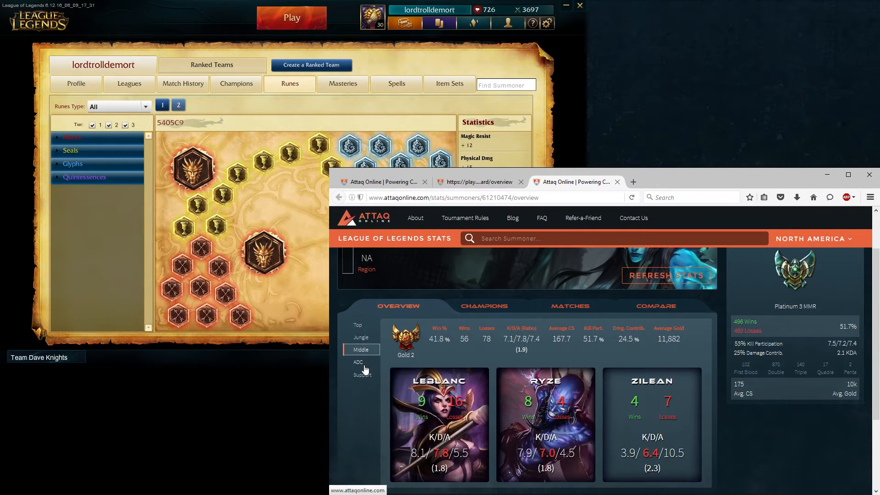
click(359, 362)
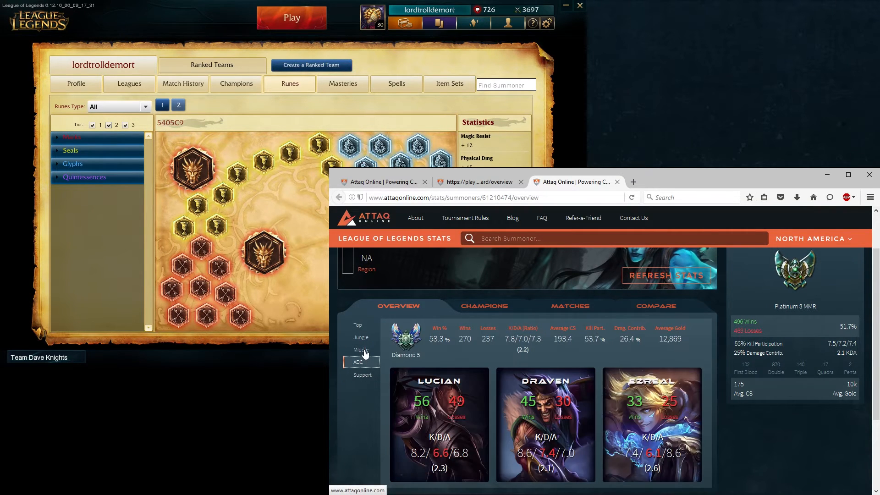
click(356, 325)
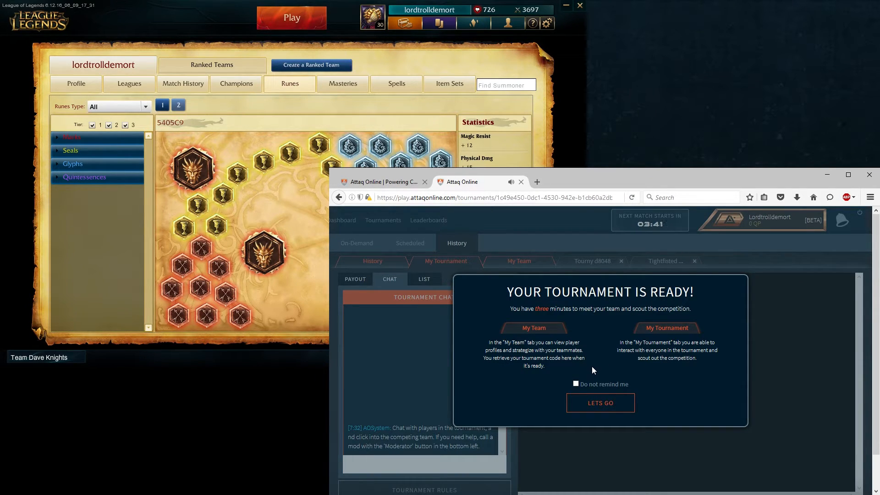
mouse_move(660, 324)
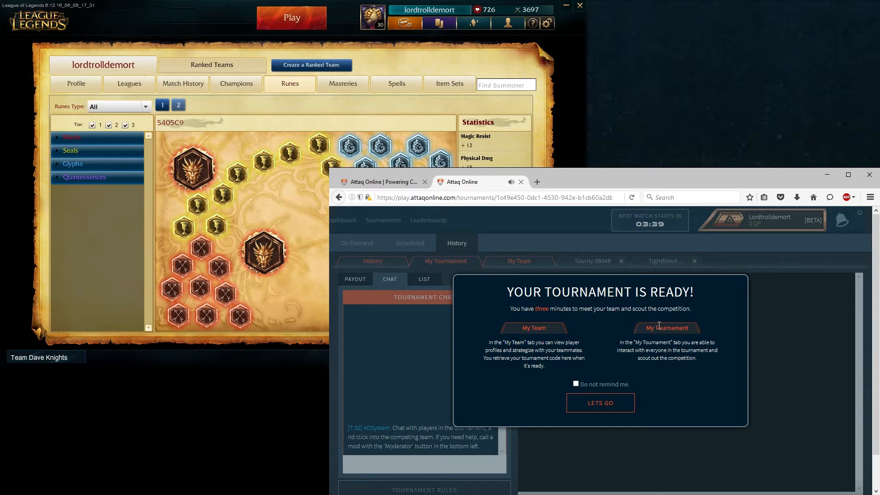
mouse_move(569, 376)
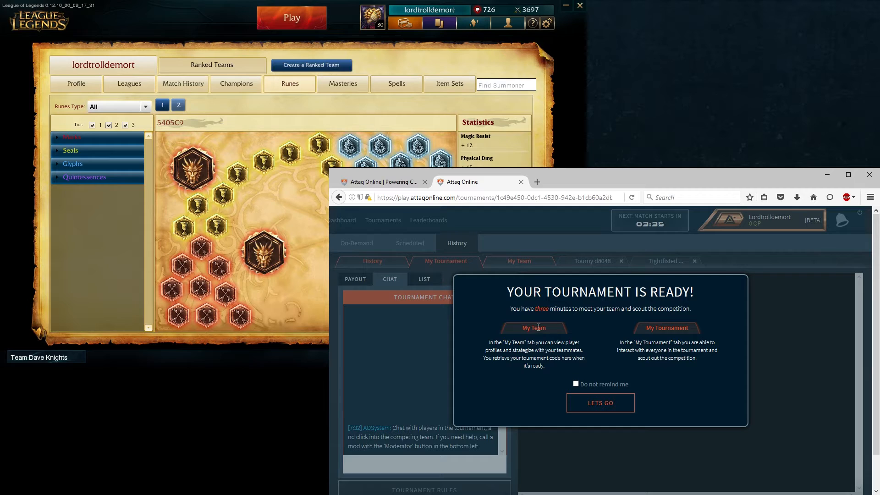
mouse_move(550, 373)
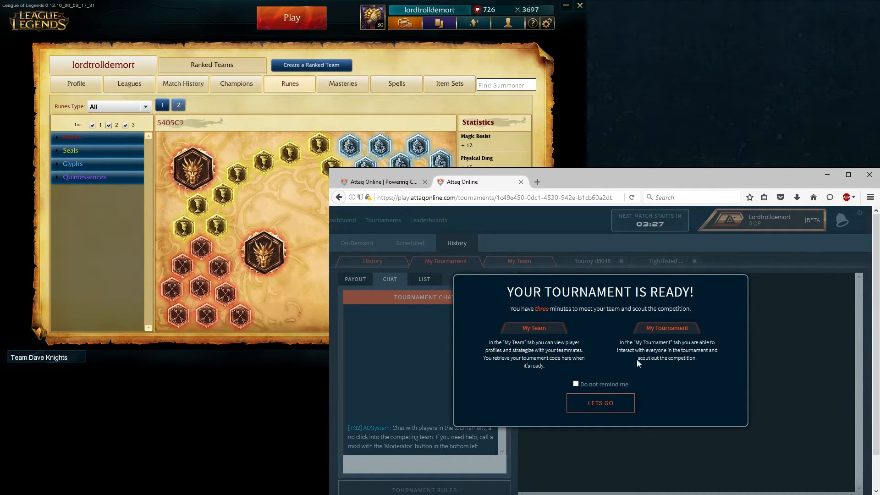
mouse_move(606, 376)
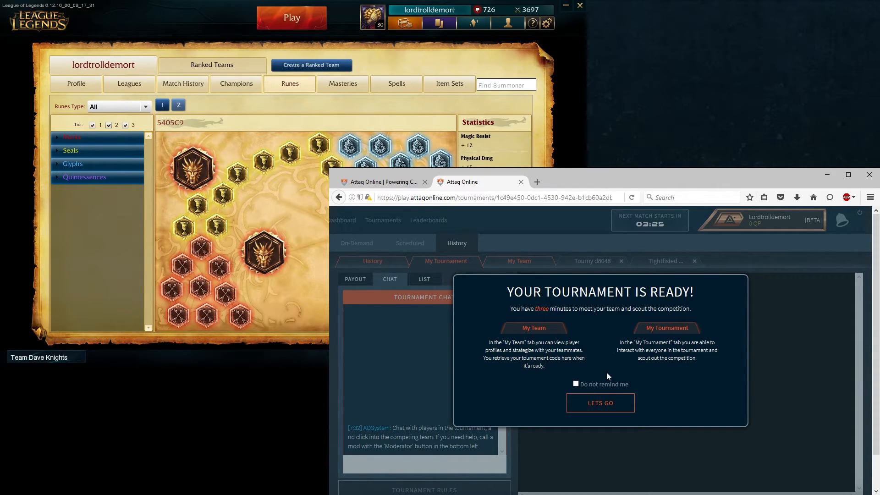
mouse_move(664, 352)
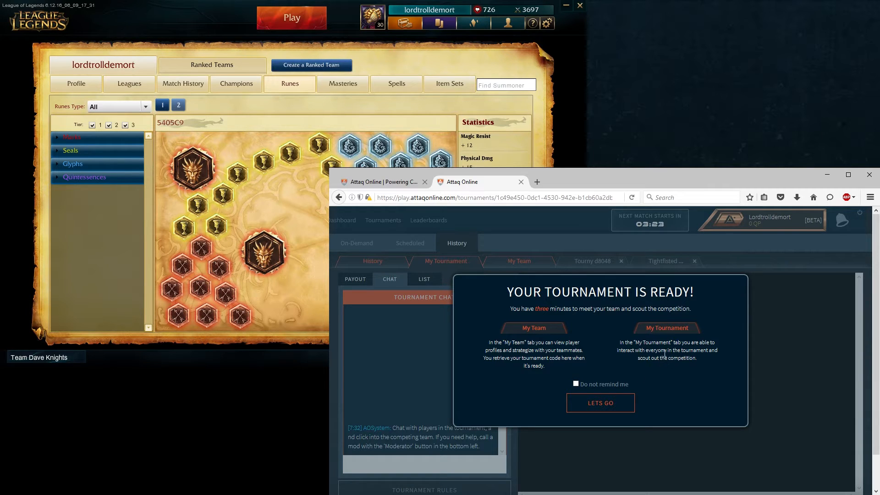
Step: Turn off future tournament-ready reminders and go to the two-team bracket via LETS GO
click(576, 384)
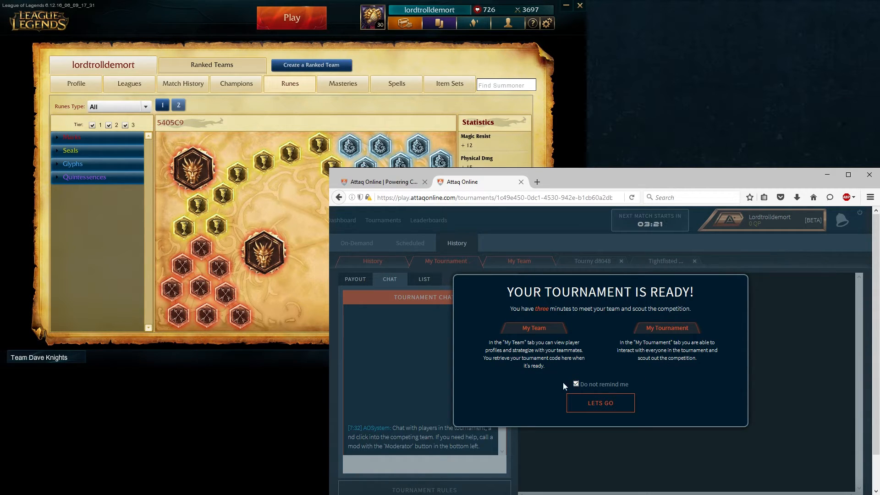
click(600, 403)
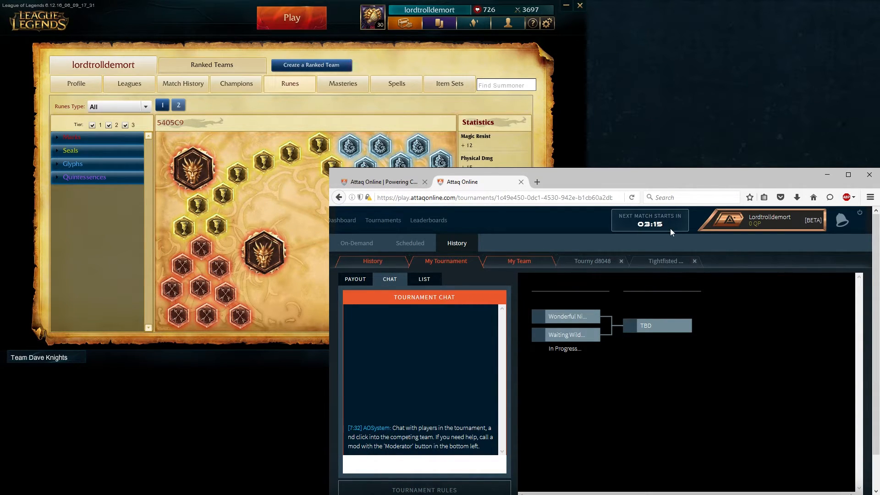
mouse_move(666, 232)
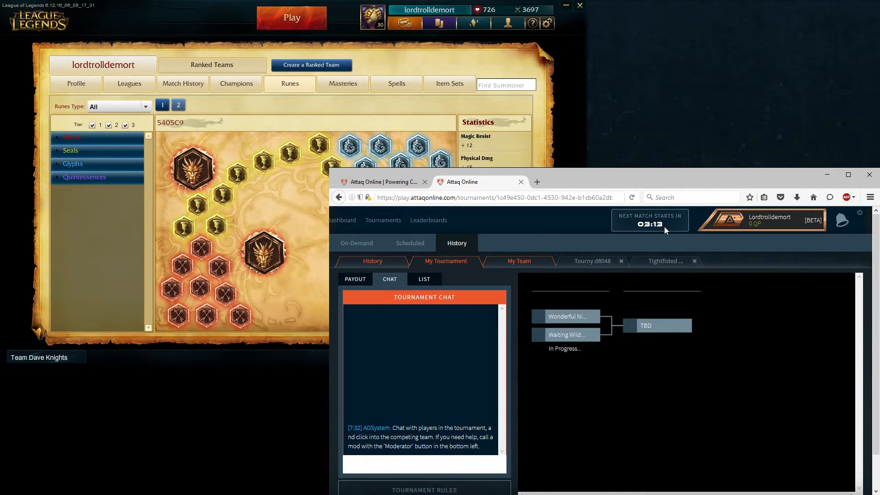
Step: Stay on the My Tournament page until the Tournament Code Ready notice appears
click(341, 219)
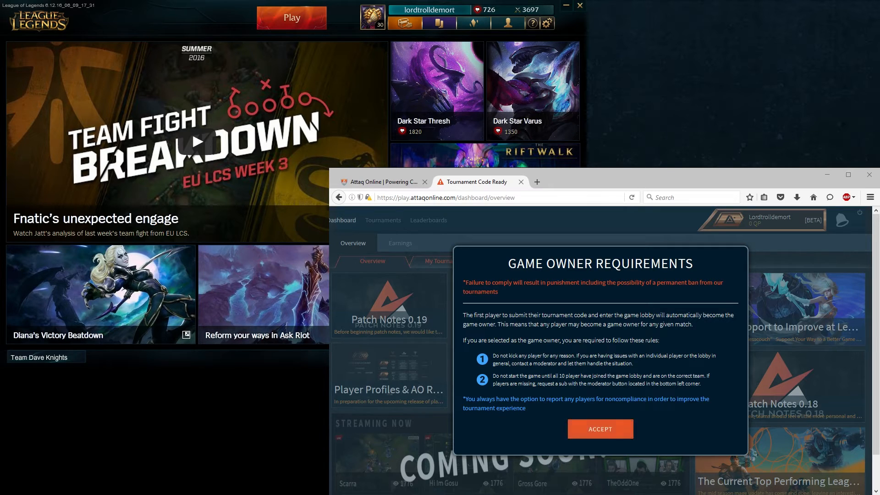
Step: Accept the game owner requirements and bring up League's game mode choices
click(600, 429)
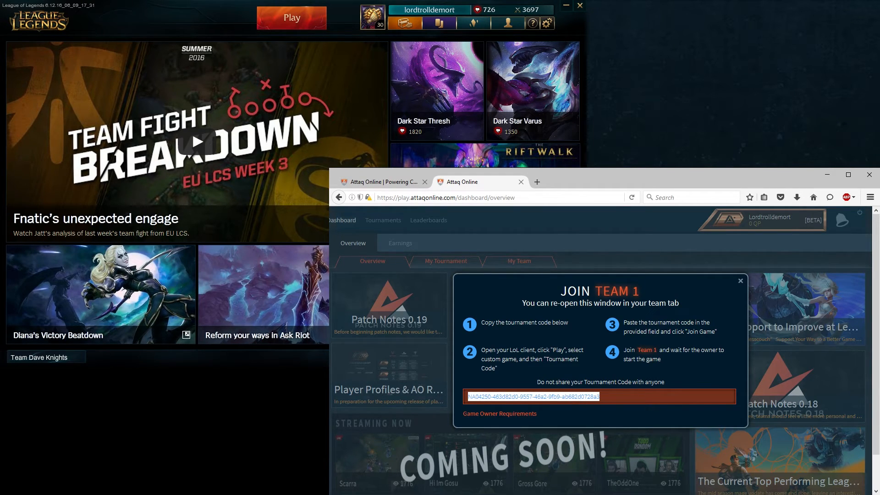
click(291, 18)
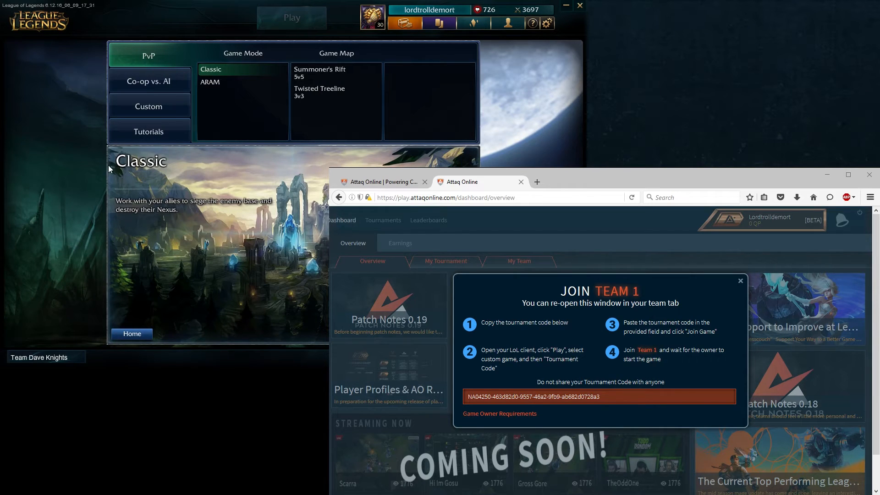
Step: Join the custom game lobby in League using the tournament code
click(149, 106)
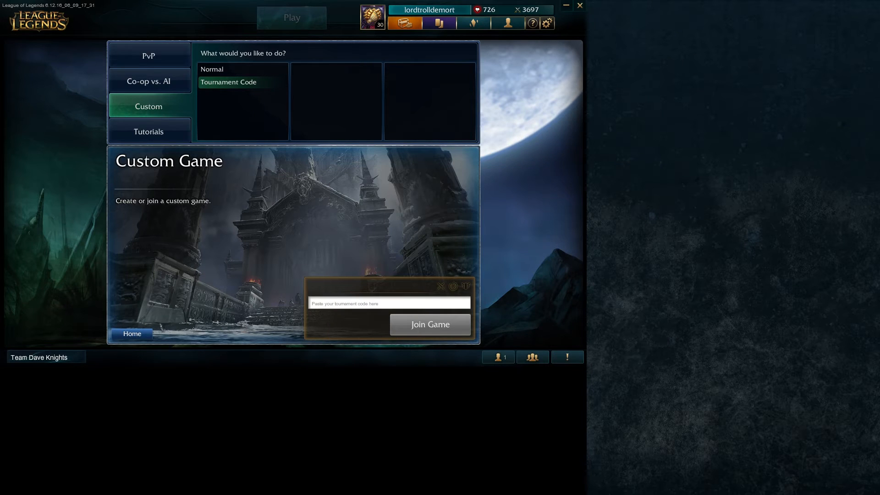
click(387, 303)
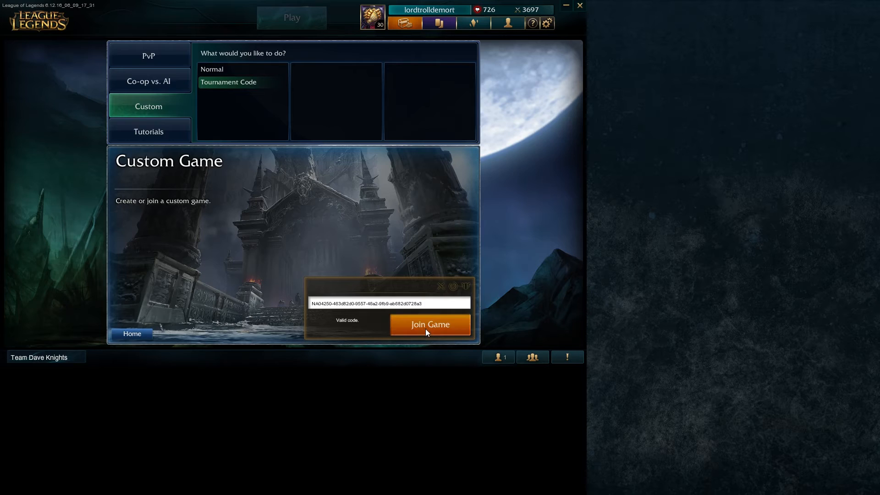
click(430, 324)
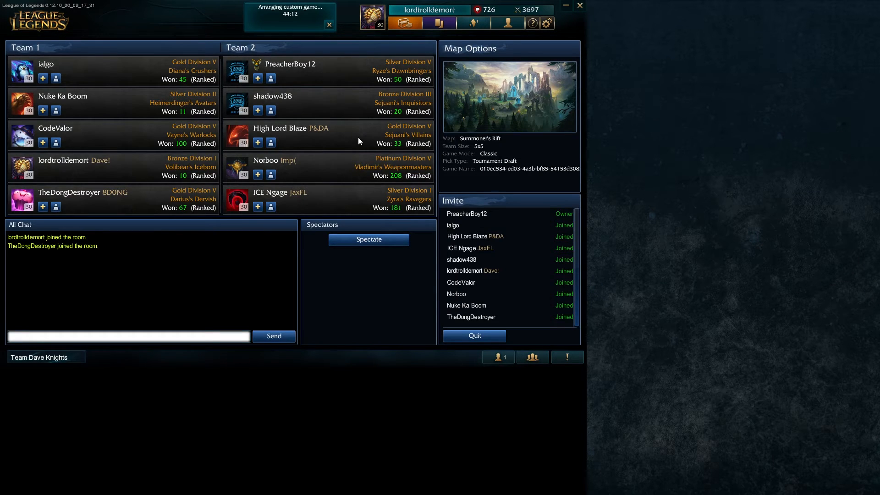
mouse_move(90, 49)
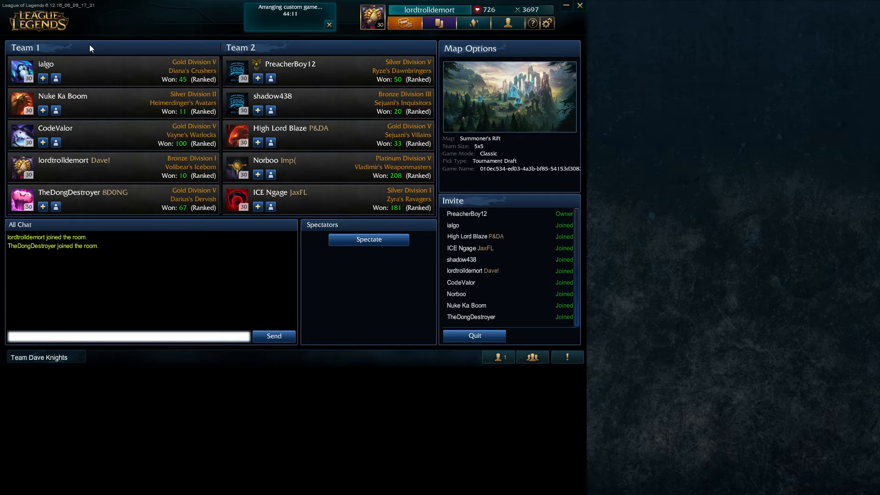
mouse_move(233, 176)
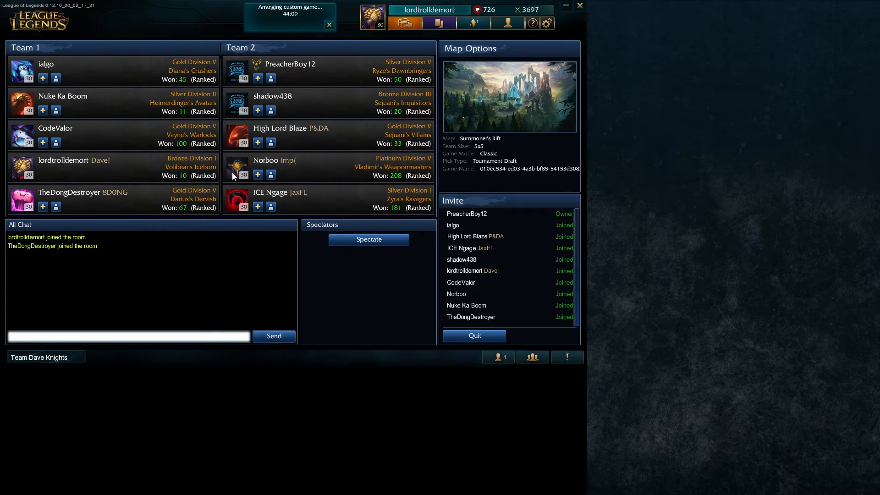
mouse_move(144, 286)
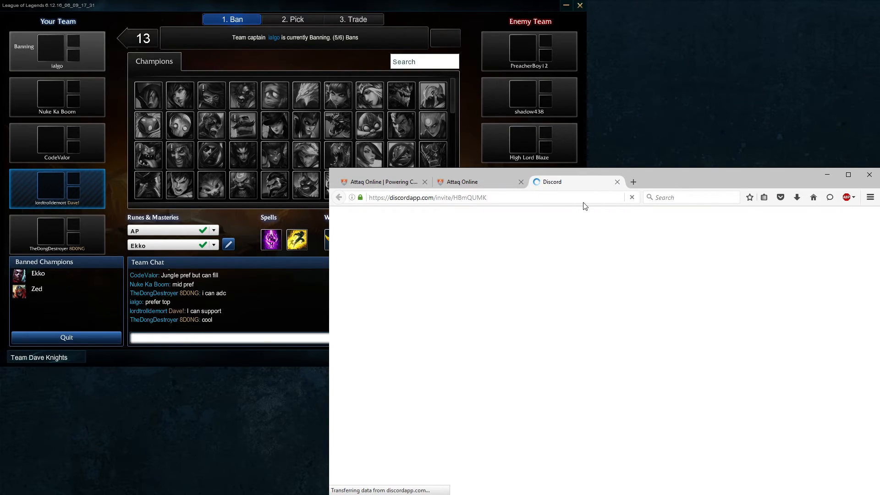
Step: View the team's Discord voice invite from Attaq Online, then close the Discord page
click(460, 181)
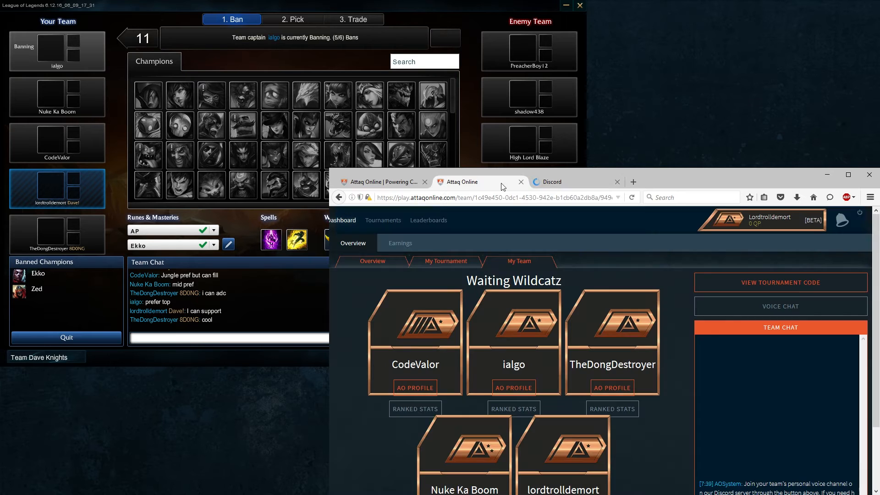
click(573, 182)
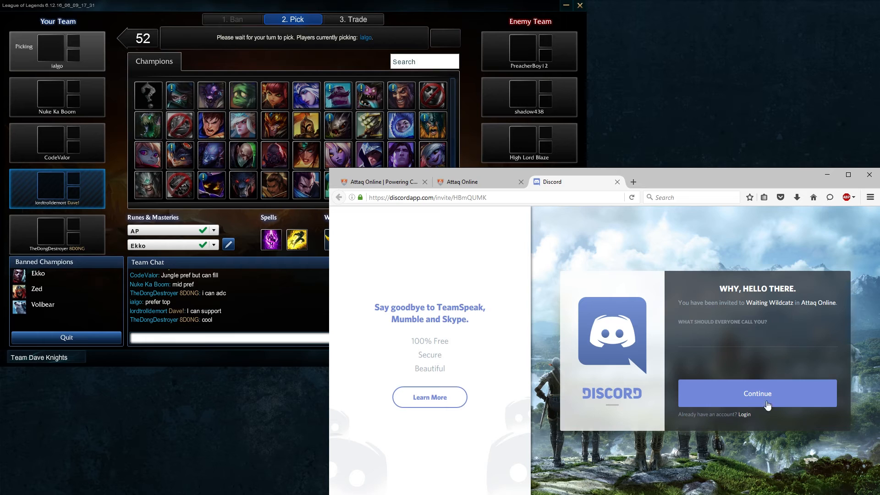
mouse_move(618, 184)
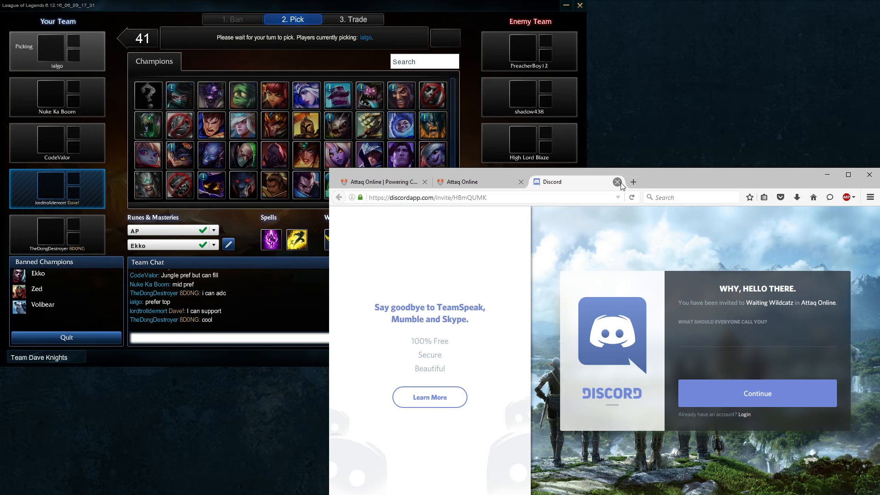
click(618, 181)
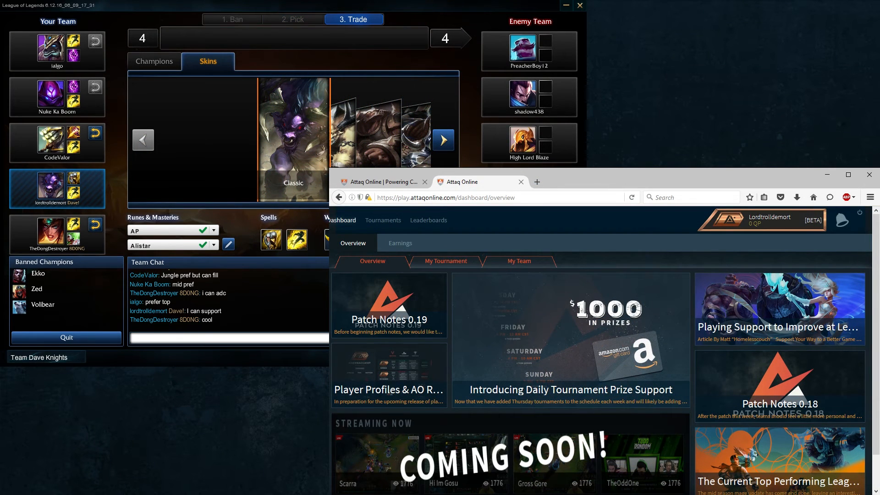